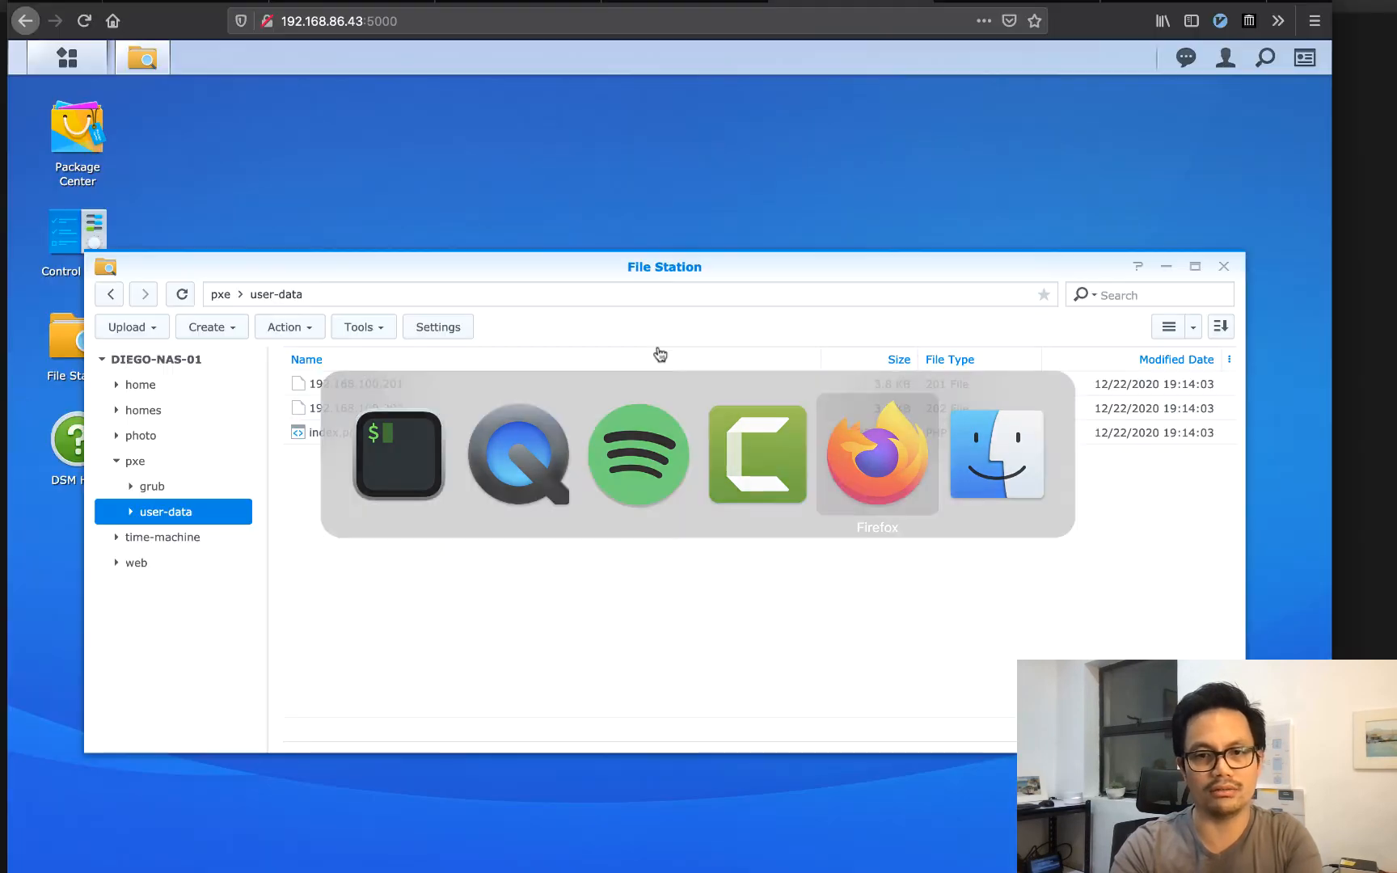
Step: Bring Firefox forward and show the PXE Logical network diagram in Google Drawings
{"action": "left_click", "coordinate": [875, 457]}
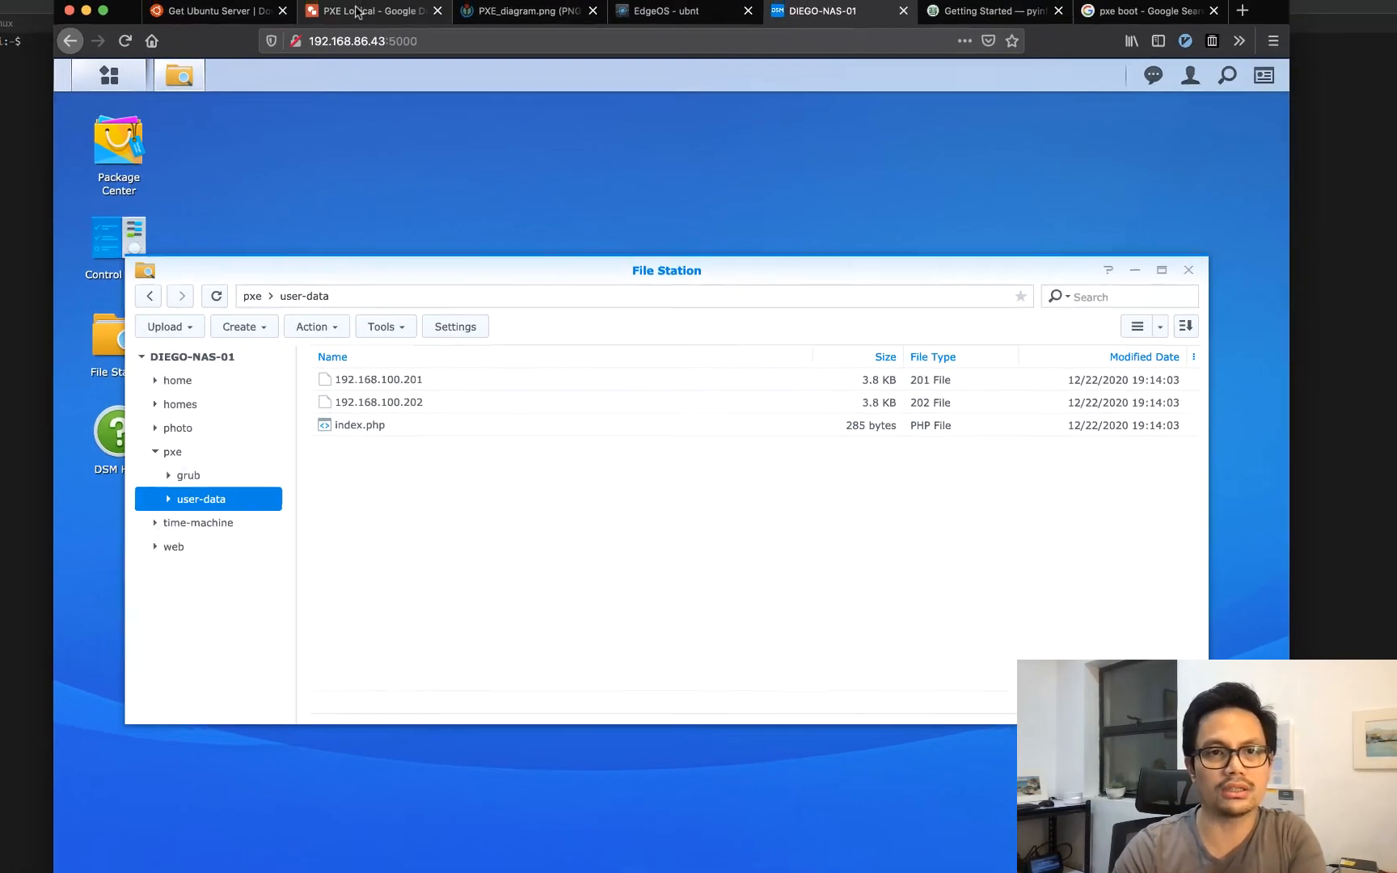
{"action": "left_click", "coordinate": [374, 10]}
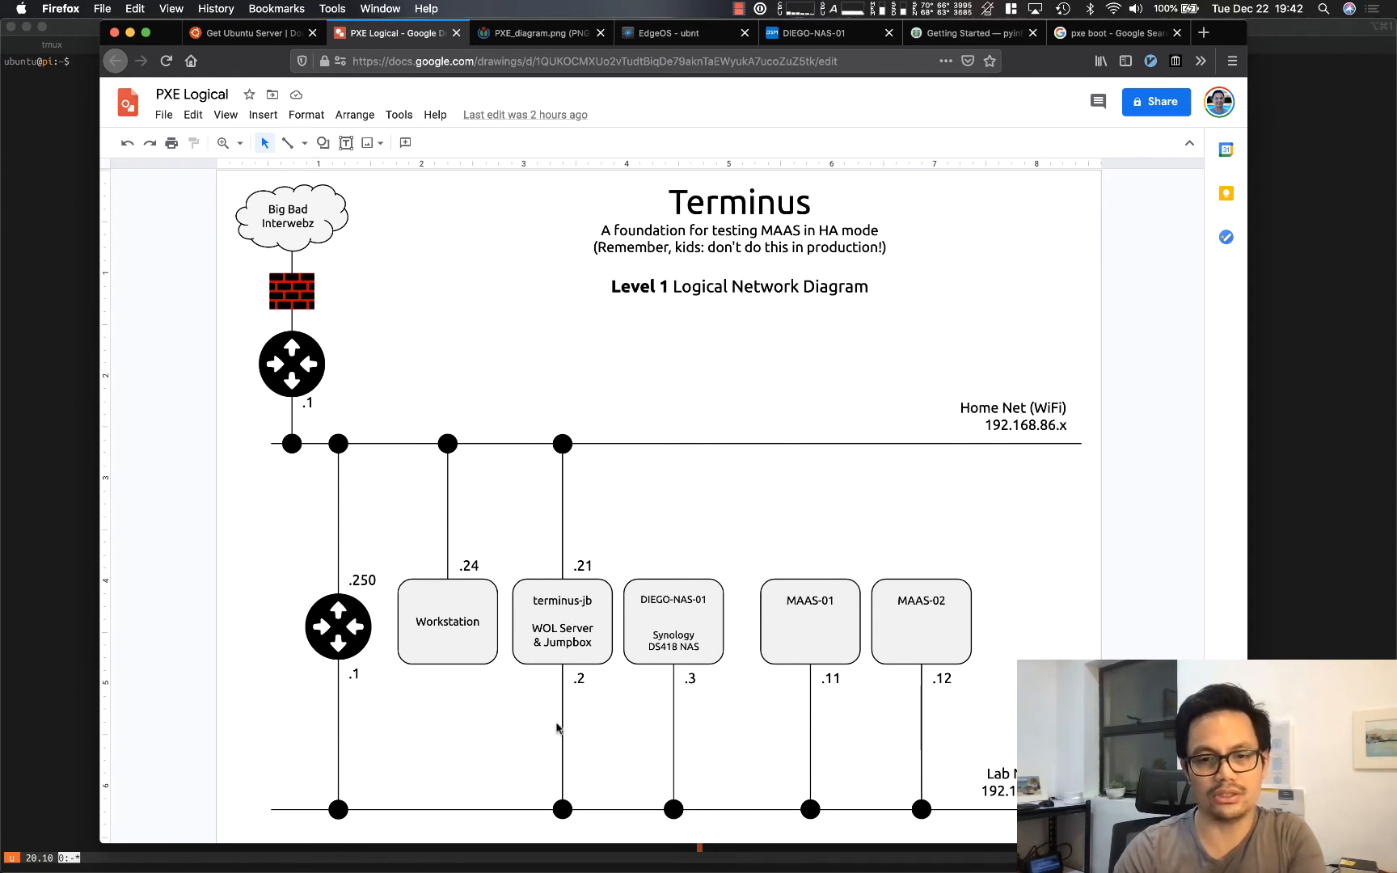
{"action": "mouse_move", "coordinate": [887, 704]}
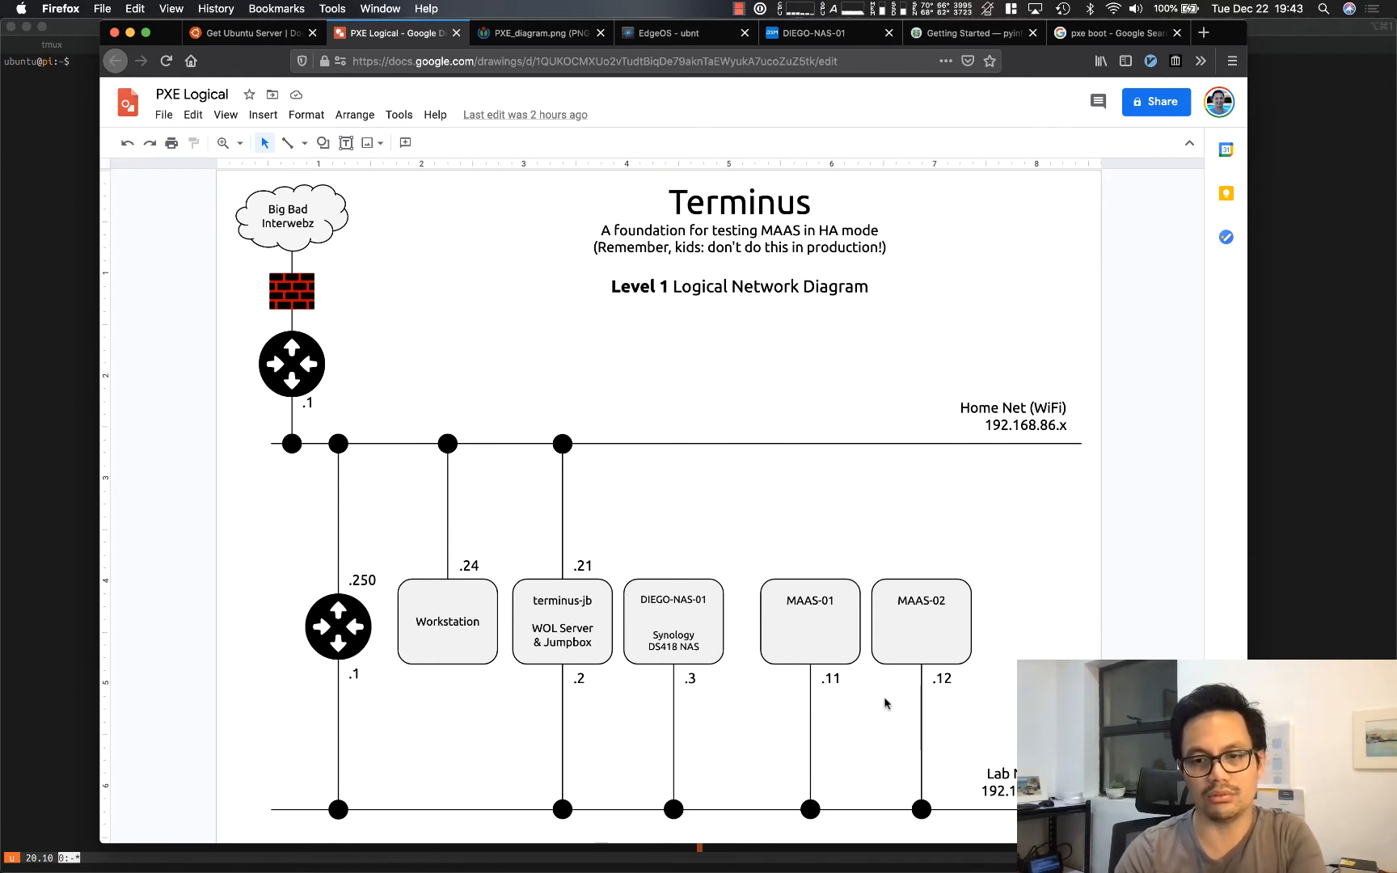
{"action": "mouse_move", "coordinate": [953, 680]}
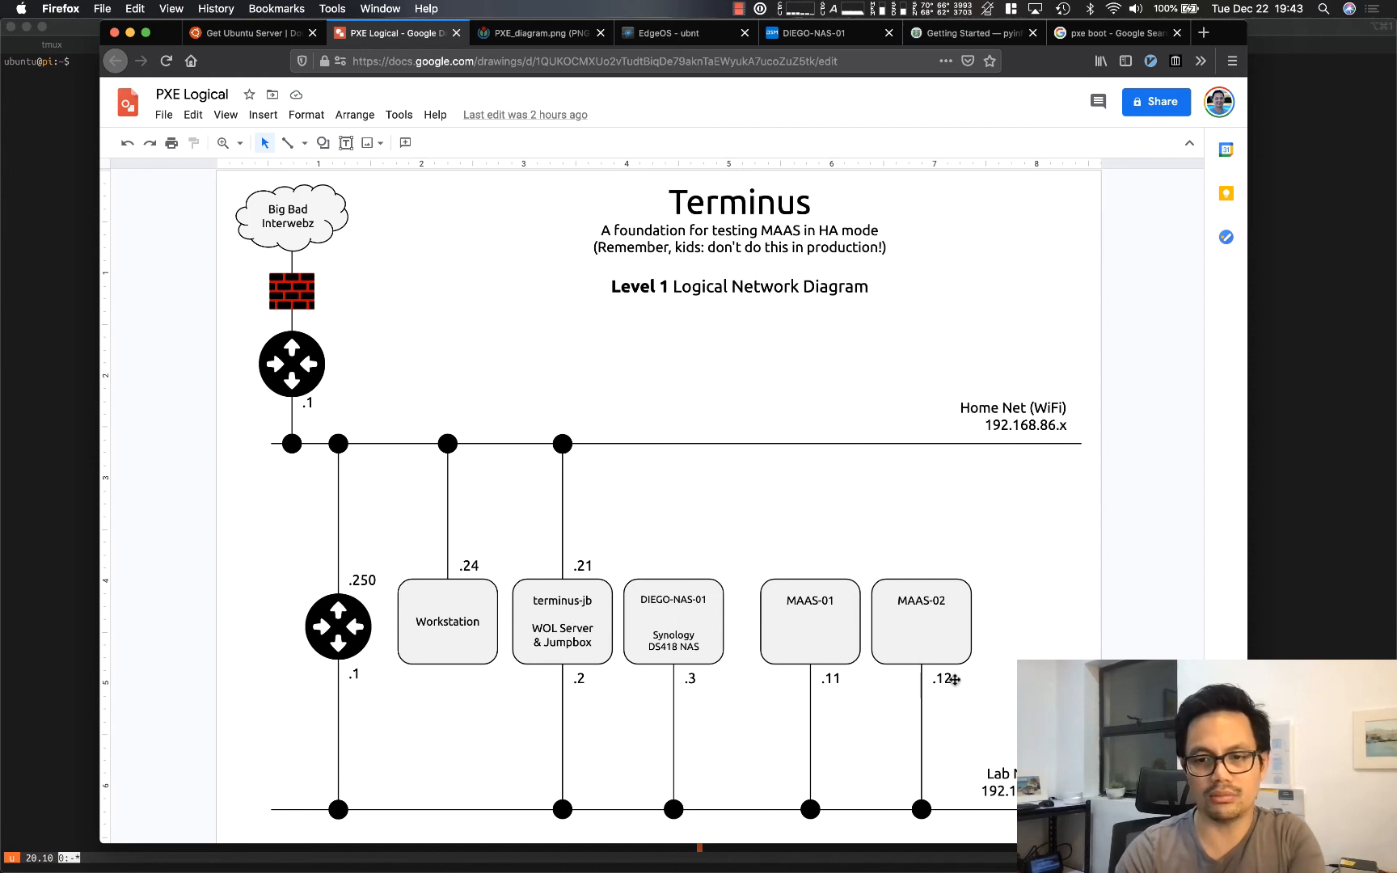
{"action": "mouse_move", "coordinate": [187, 661]}
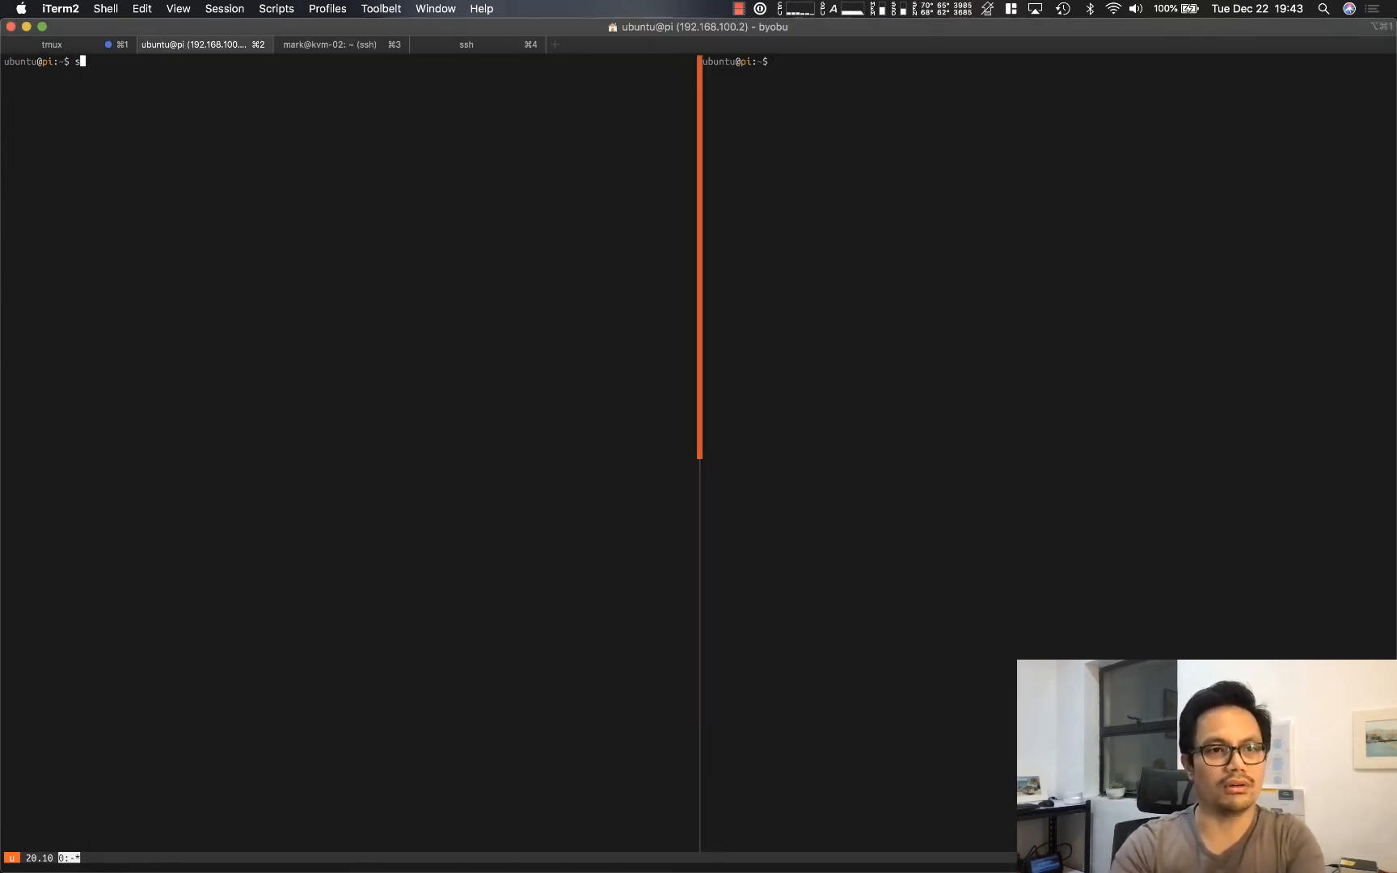
Step: SSH into MAAS-02 at 192.168.100.12, answering yes to the host key prompt, then return to the aircraft session
{"action": "type", "text": "sh 19"}
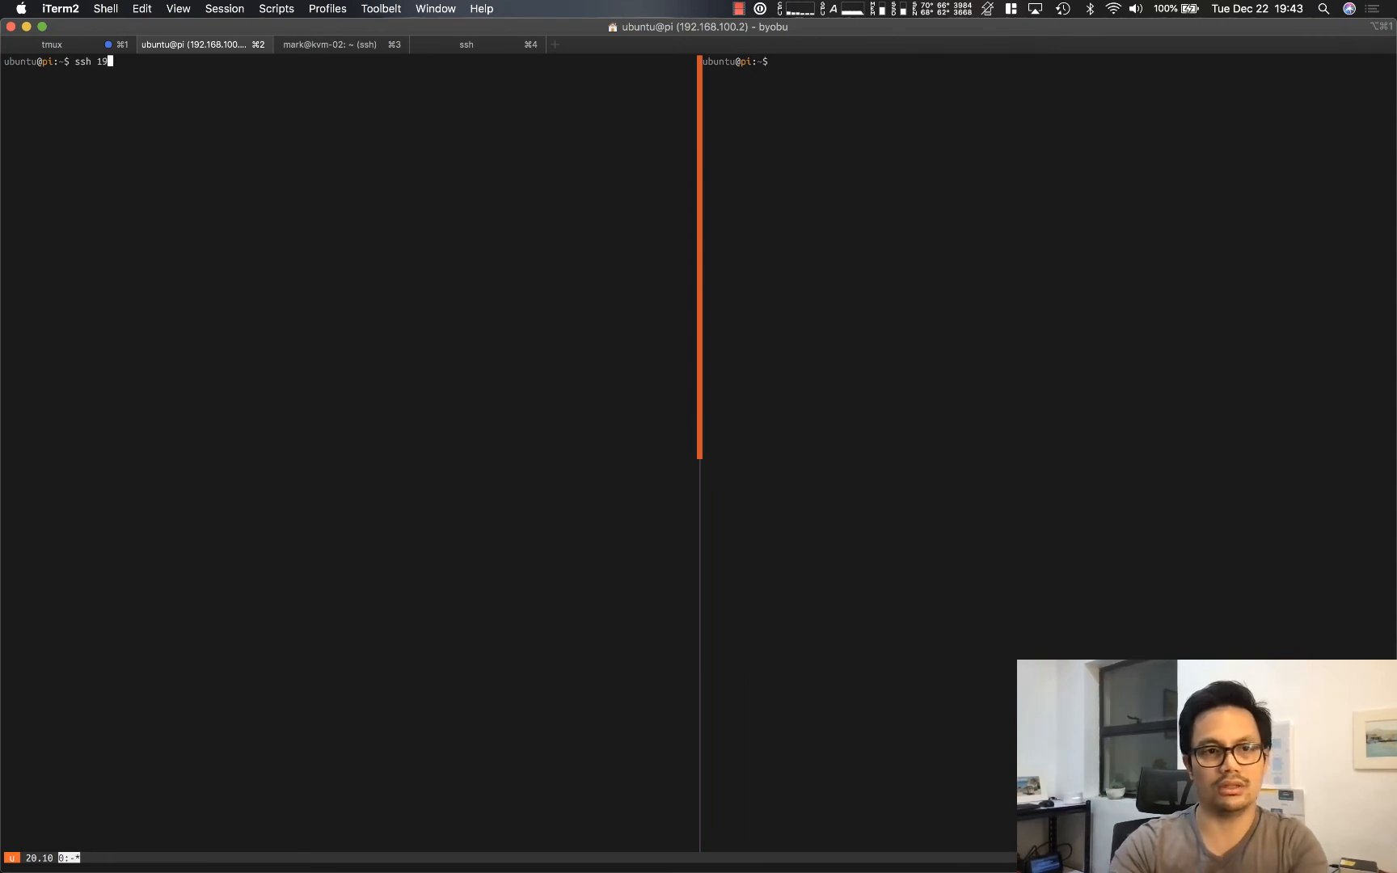
{"action": "type", "text": "2.168.100."}
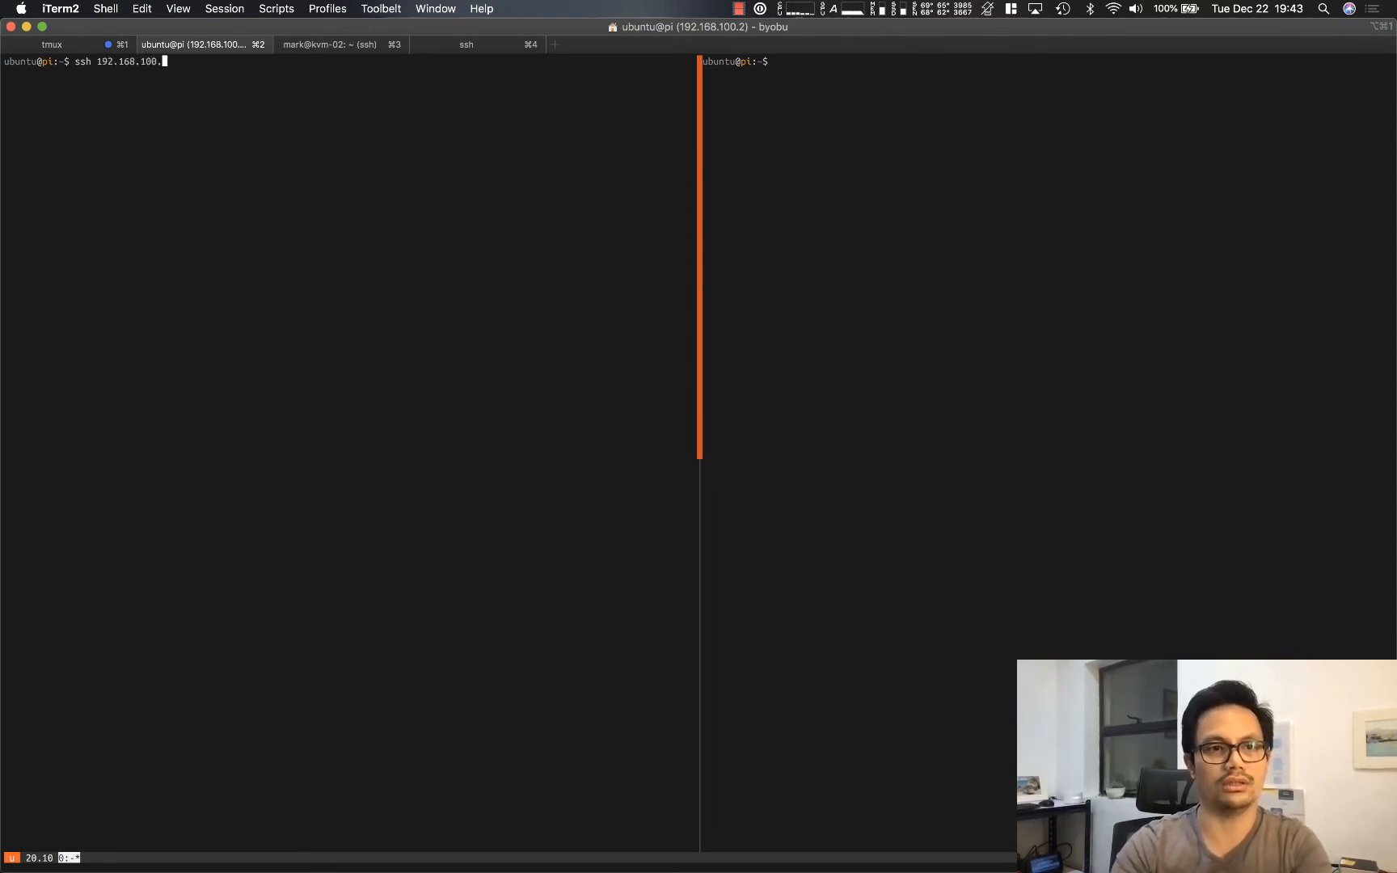
{"action": "key", "text": "Return"}
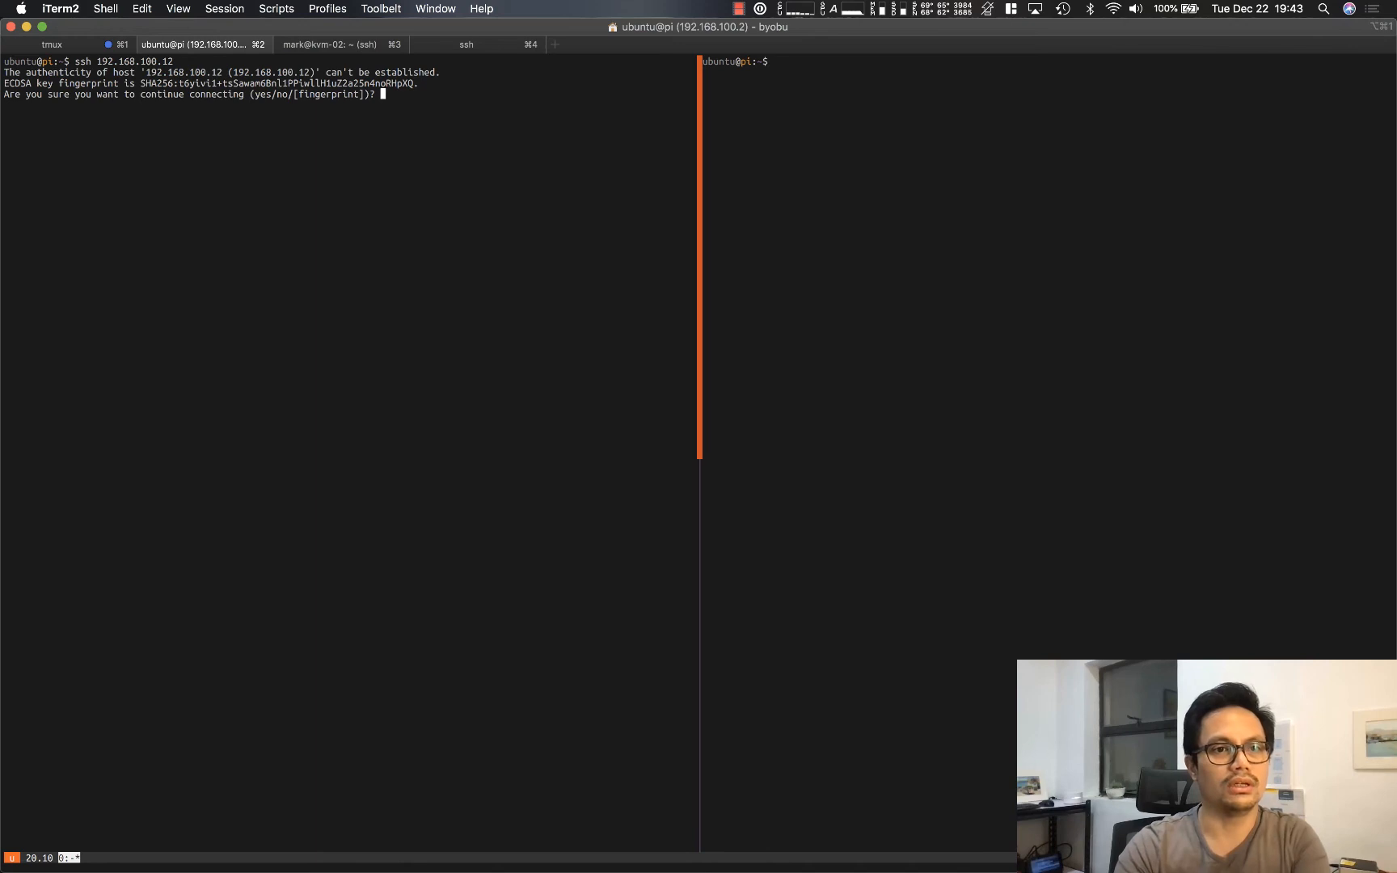
{"action": "type", "text": "yes"}
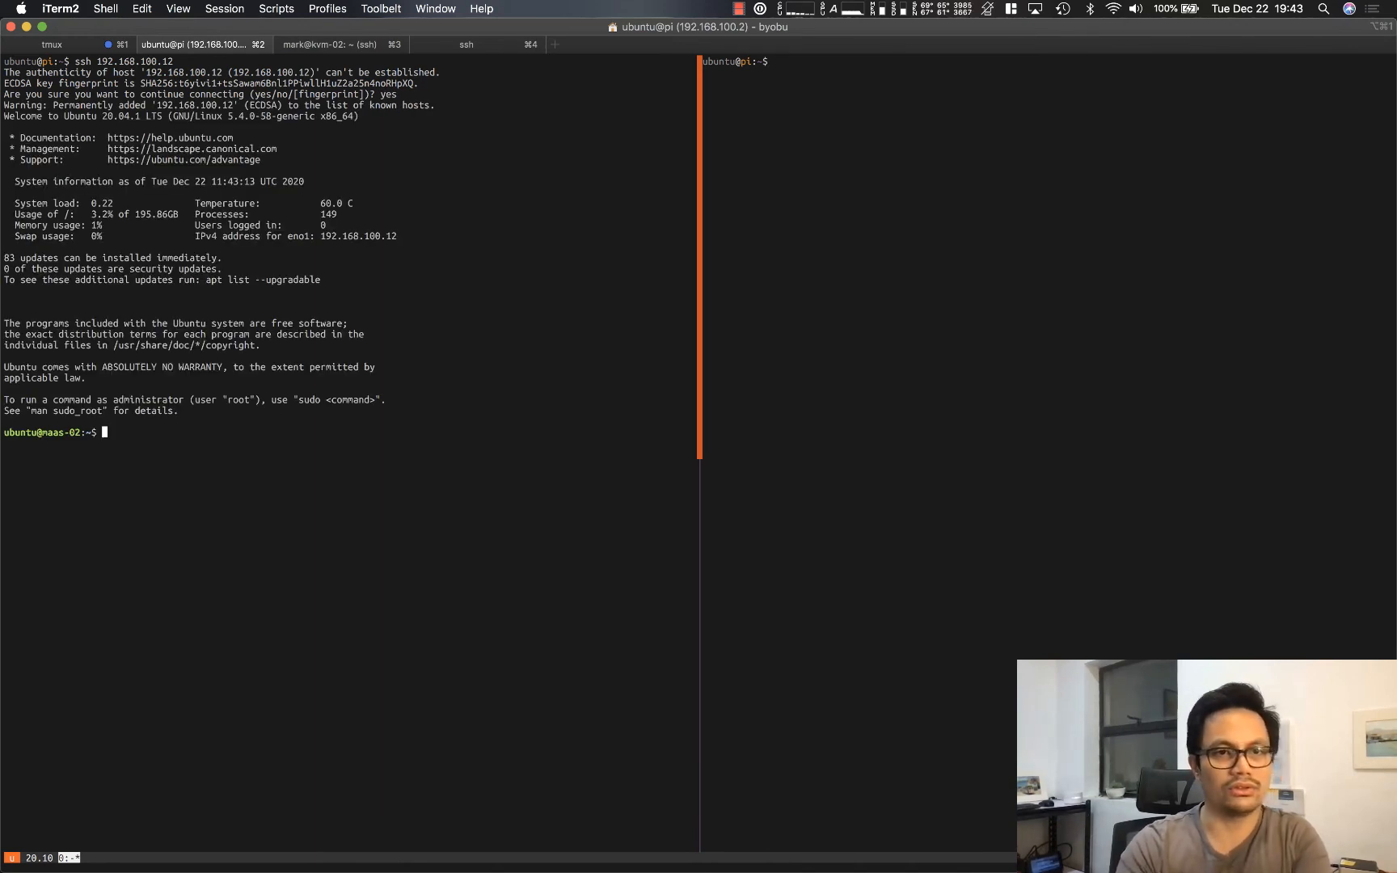
{"action": "left_click", "coordinate": [51, 45]}
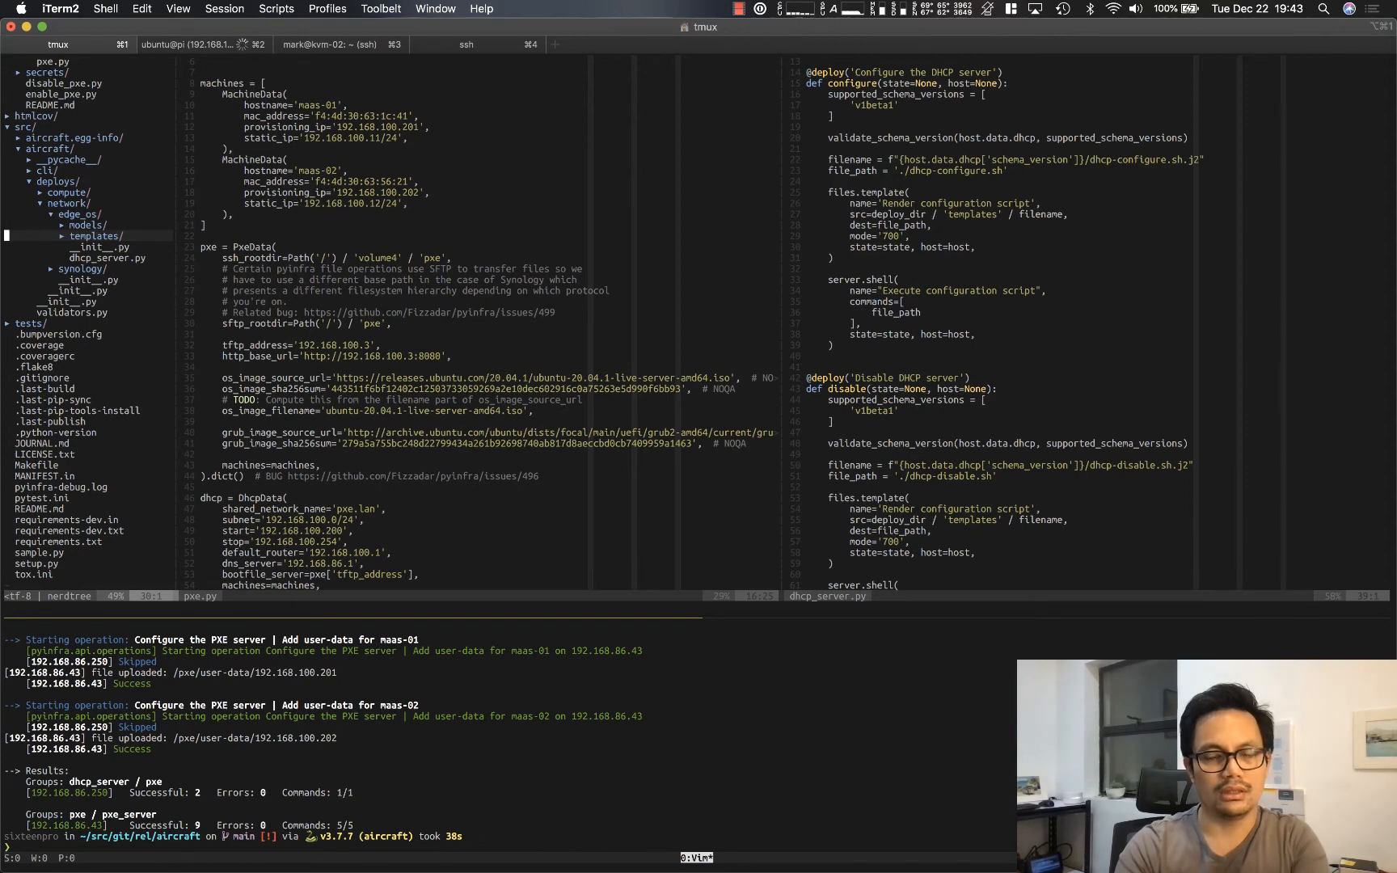
Step: On the NAS shell, cat the 192.168.100.202 user-data file to show MAAS-02's storage layout
{"action": "left_click", "coordinate": [341, 45]}
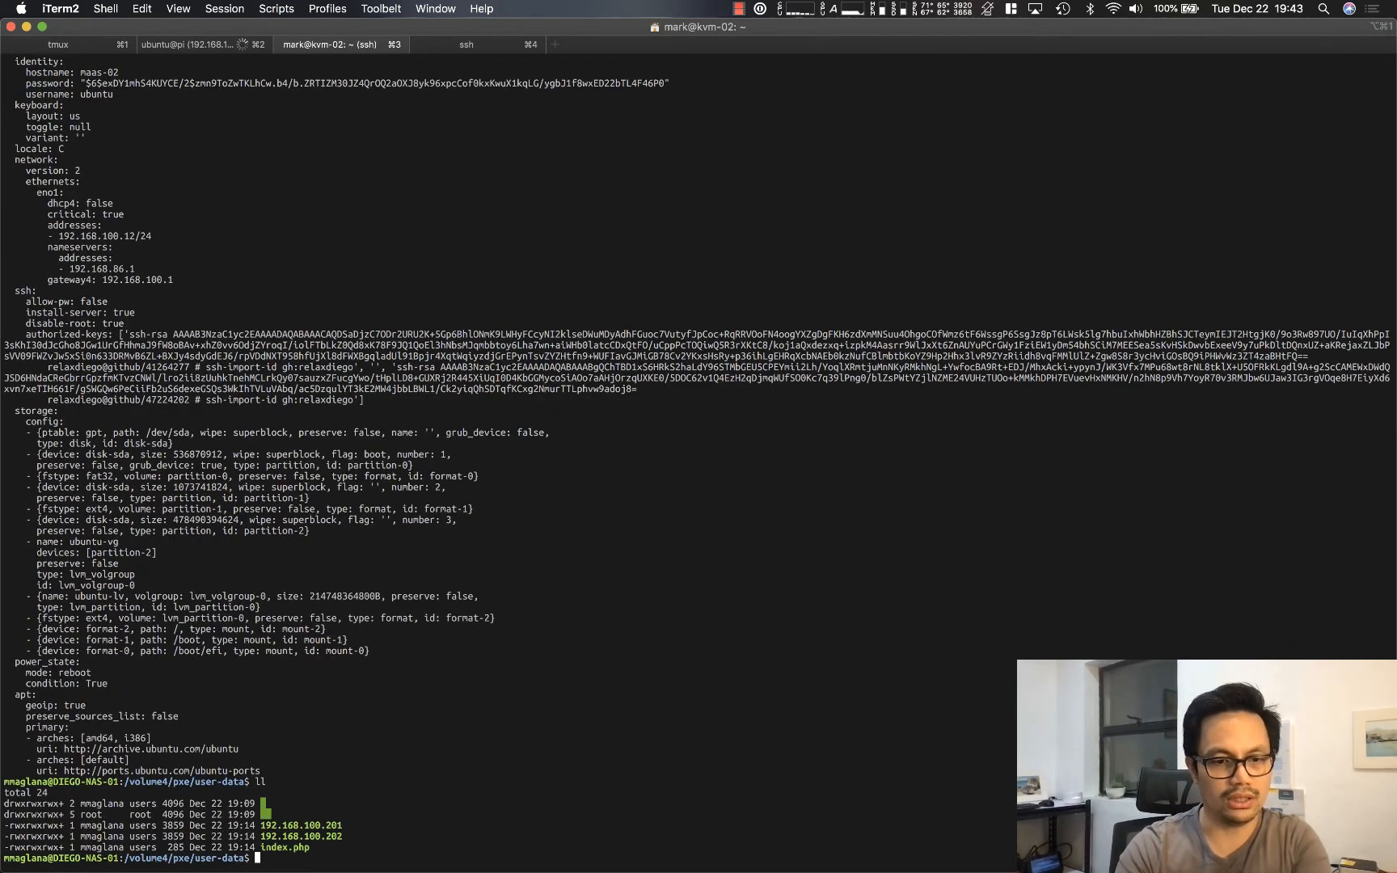
{"action": "type", "text": "cat 192.168.100.20"}
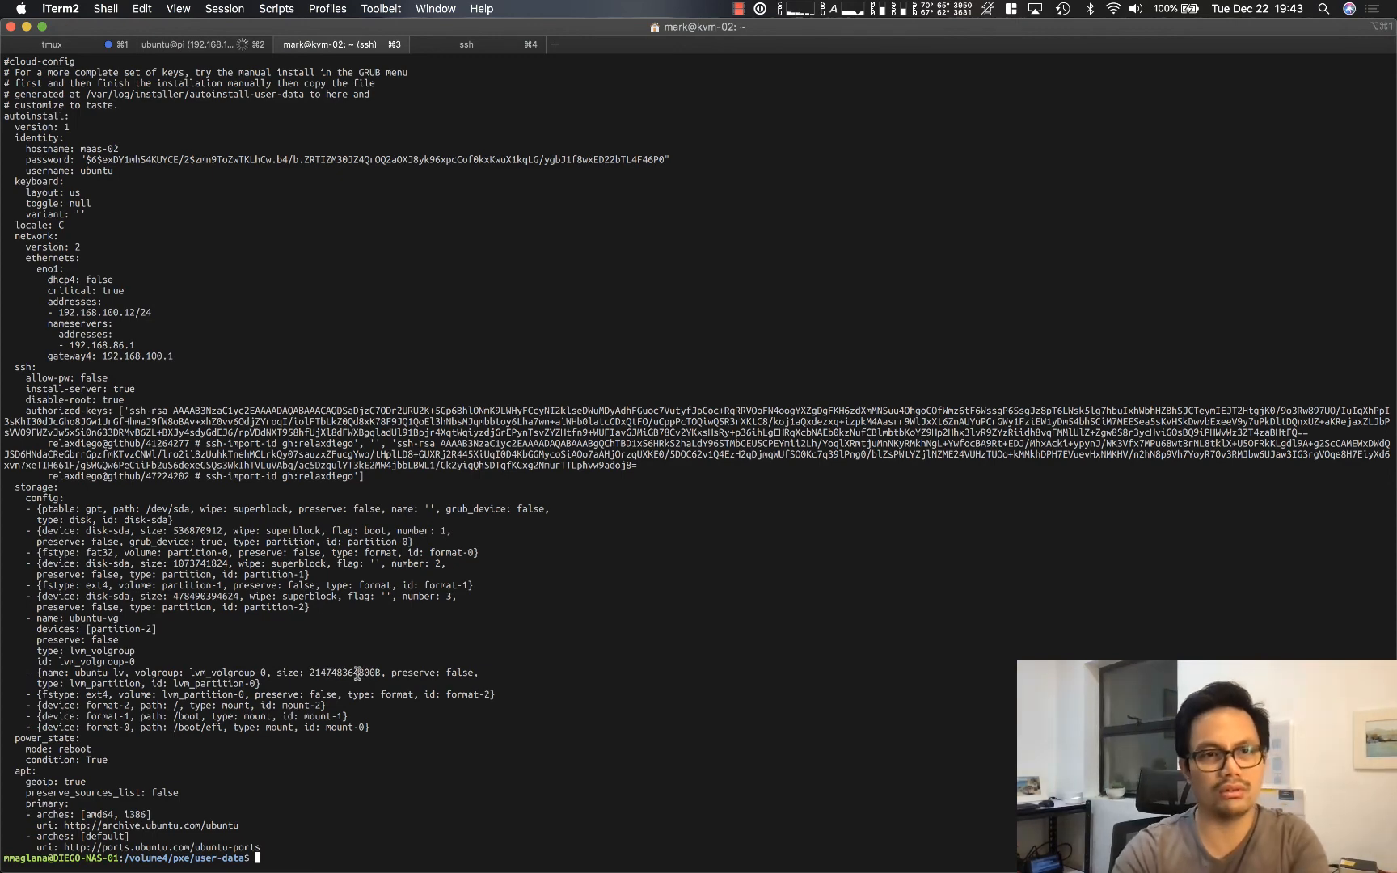
{"action": "left_click", "coordinate": [189, 44]}
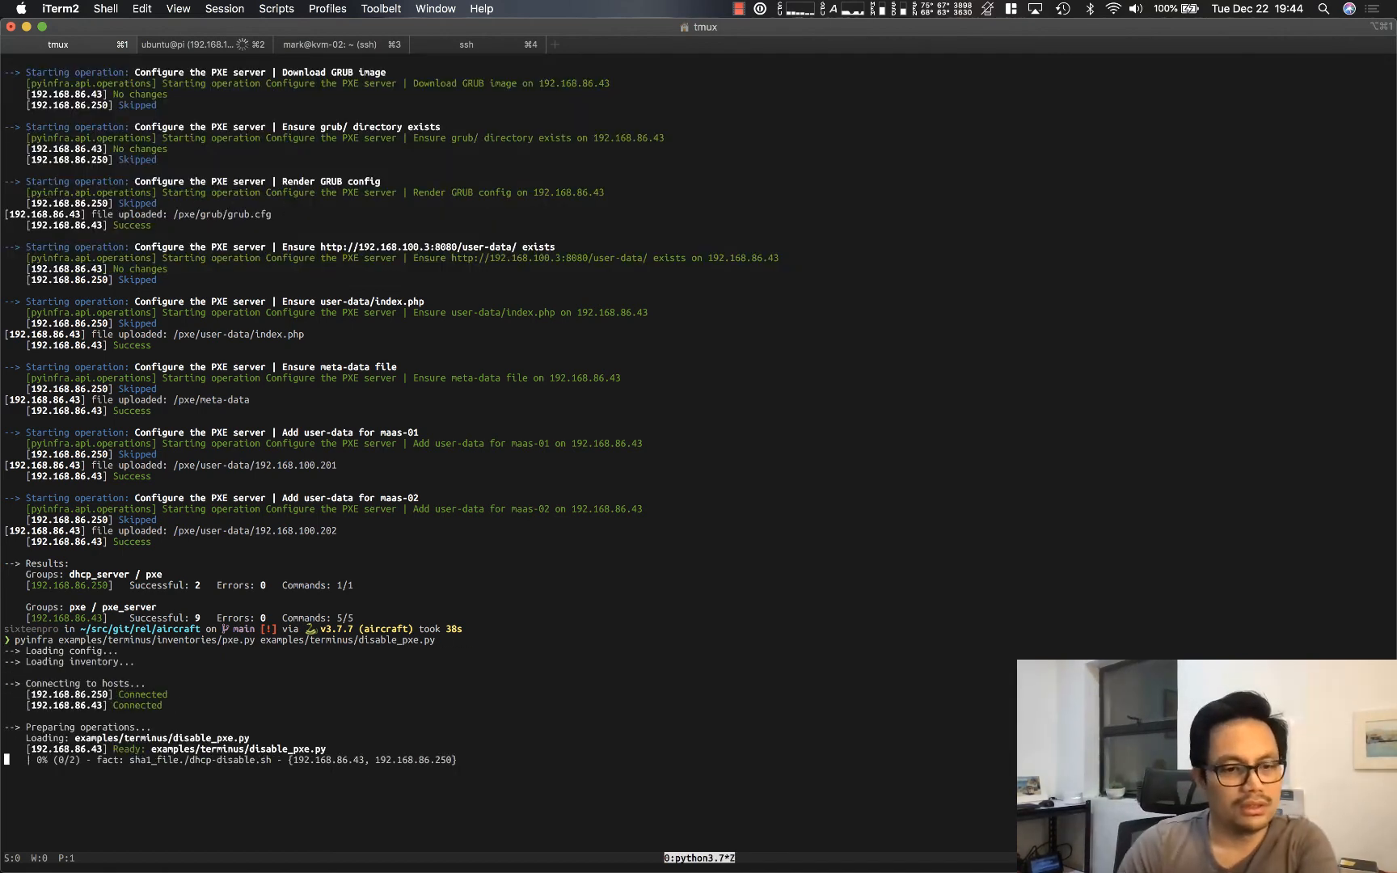
Step: Scroll through the disable_pxe pyinfra run output as the DHCP disable completes
{"action": "scroll", "scroll_direction": "down", "scroll_amount": 3}
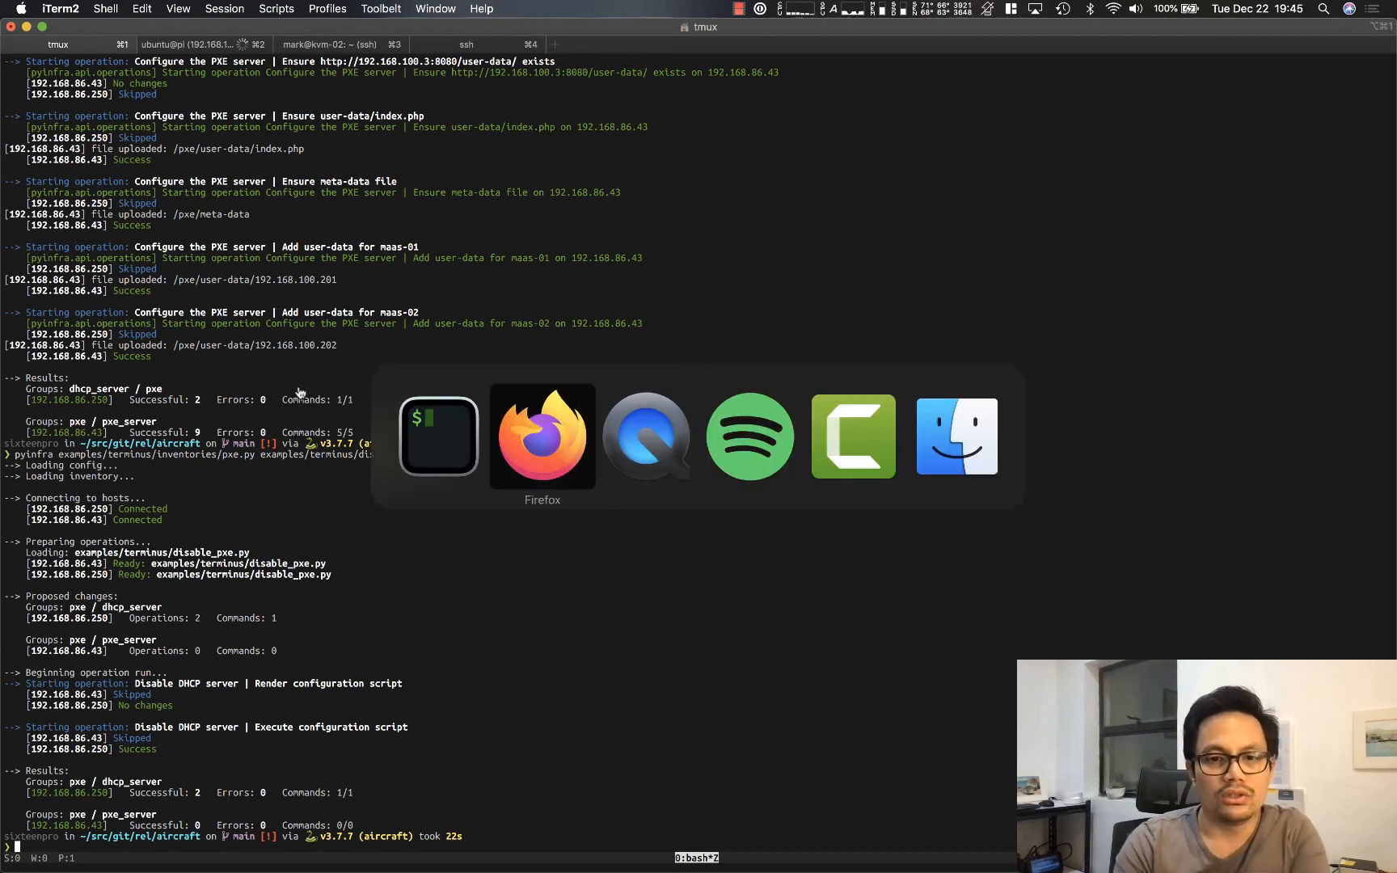
Step: Refresh the EdgeOS DHCP Server page so it shows no DHCP servers configured
{"action": "left_click", "coordinate": [541, 435]}
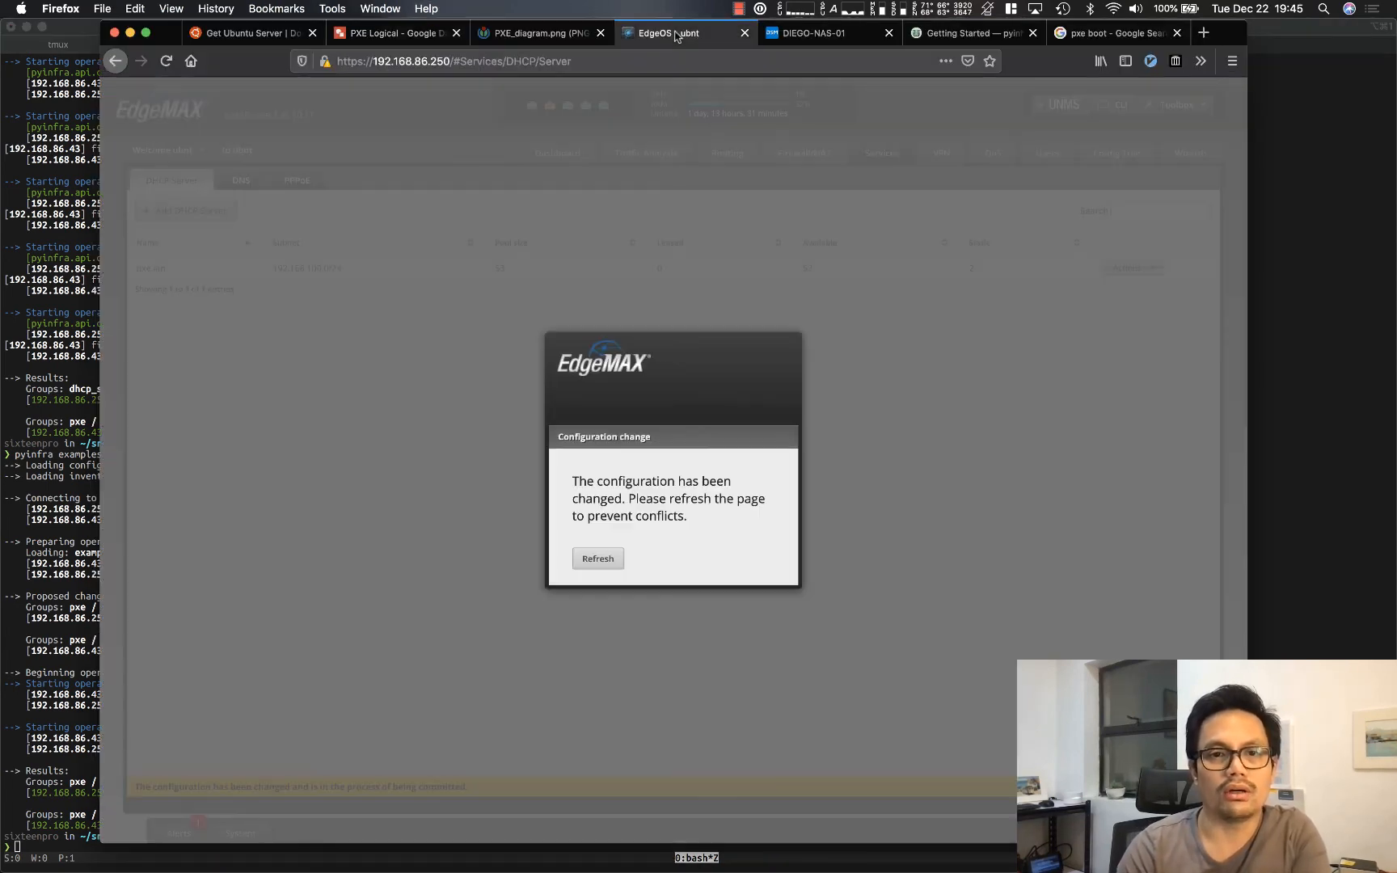
{"action": "left_click", "coordinate": [597, 558]}
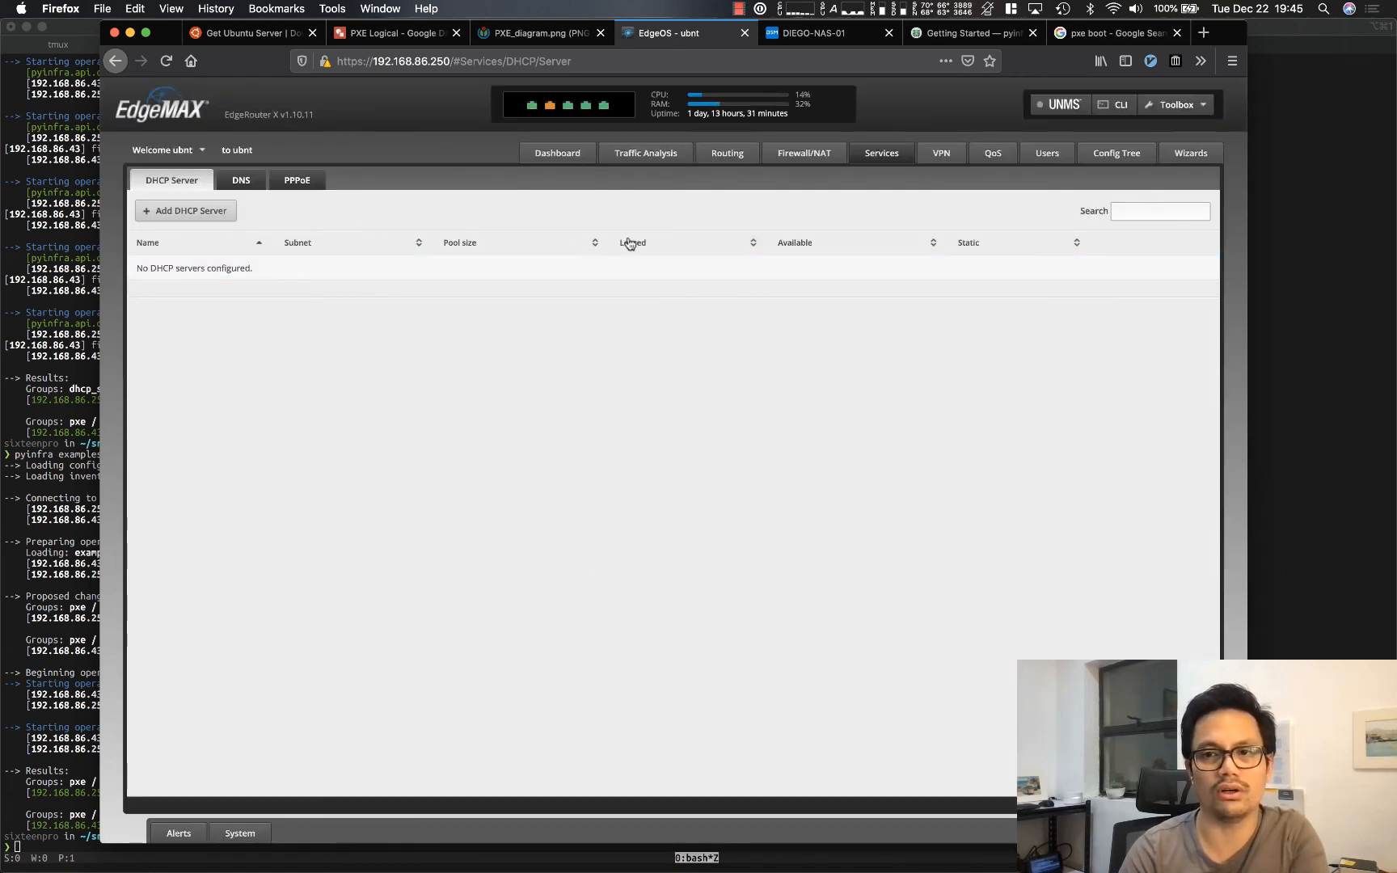
{"action": "mouse_move", "coordinate": [796, 359]}
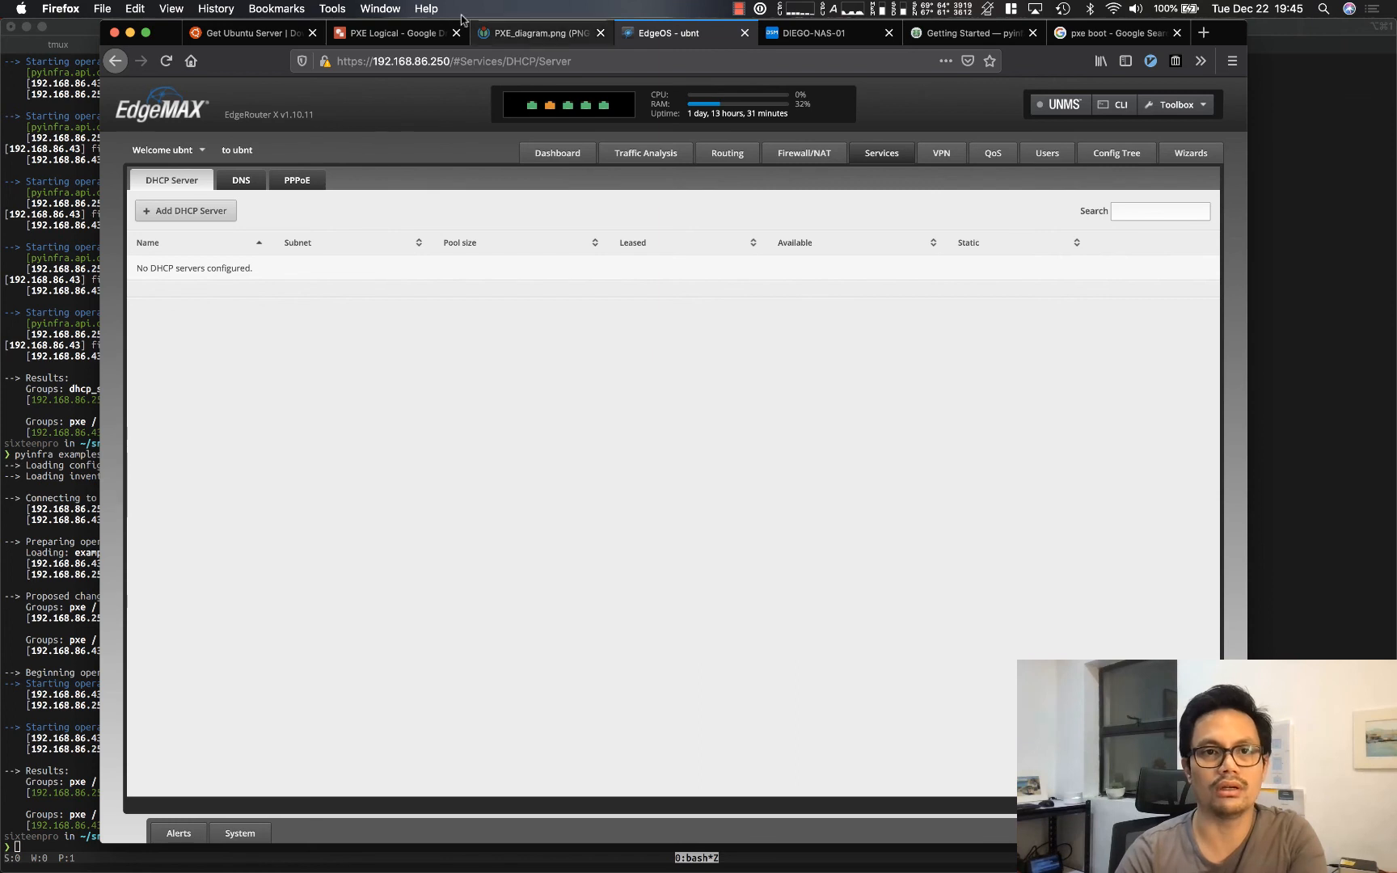
Step: Return to the PXE Logical diagram to point out MAAS-02 on the lab network
{"action": "left_click", "coordinate": [395, 33]}
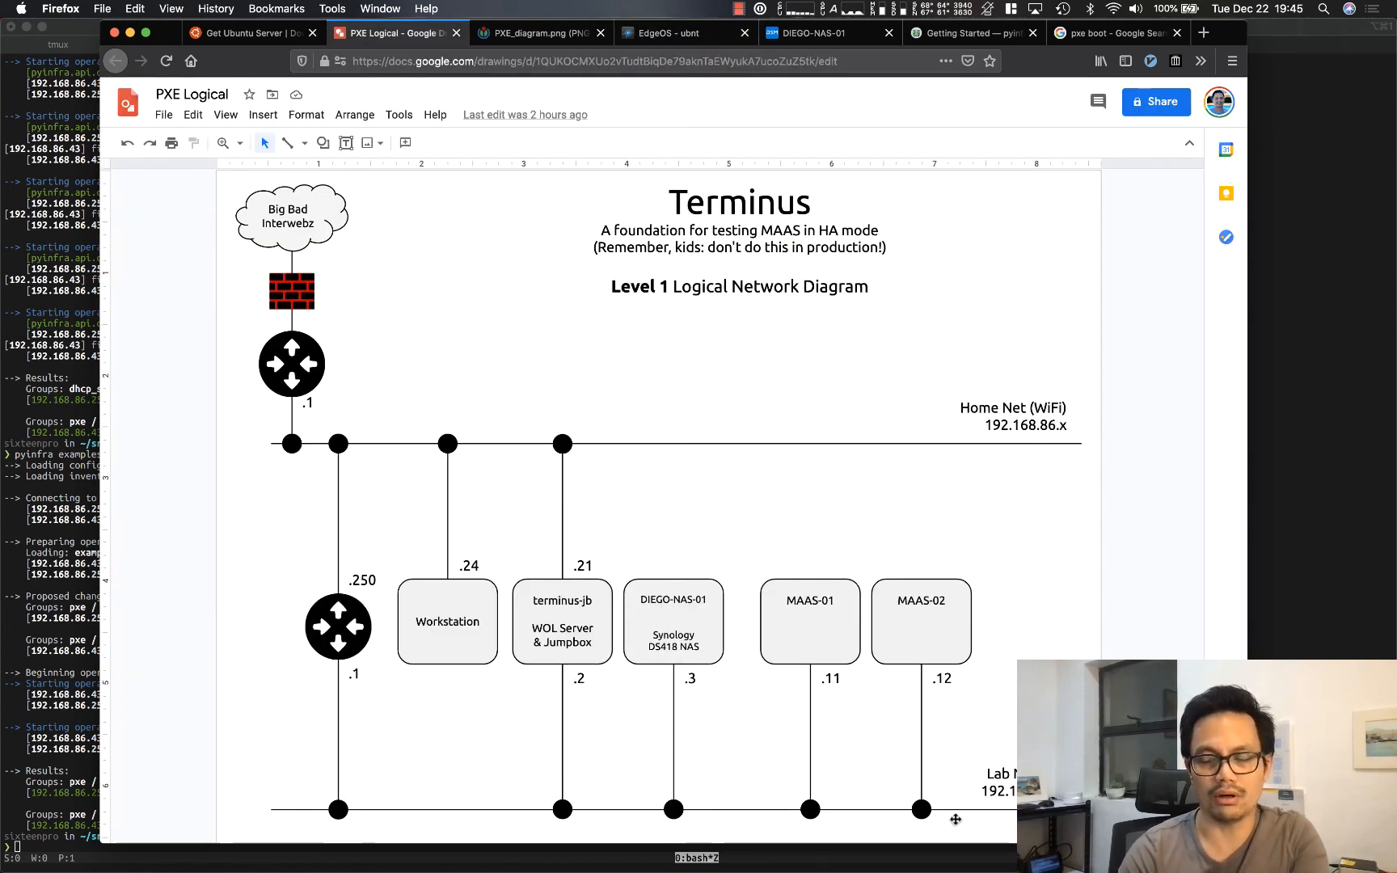
{"action": "mouse_move", "coordinate": [553, 775]}
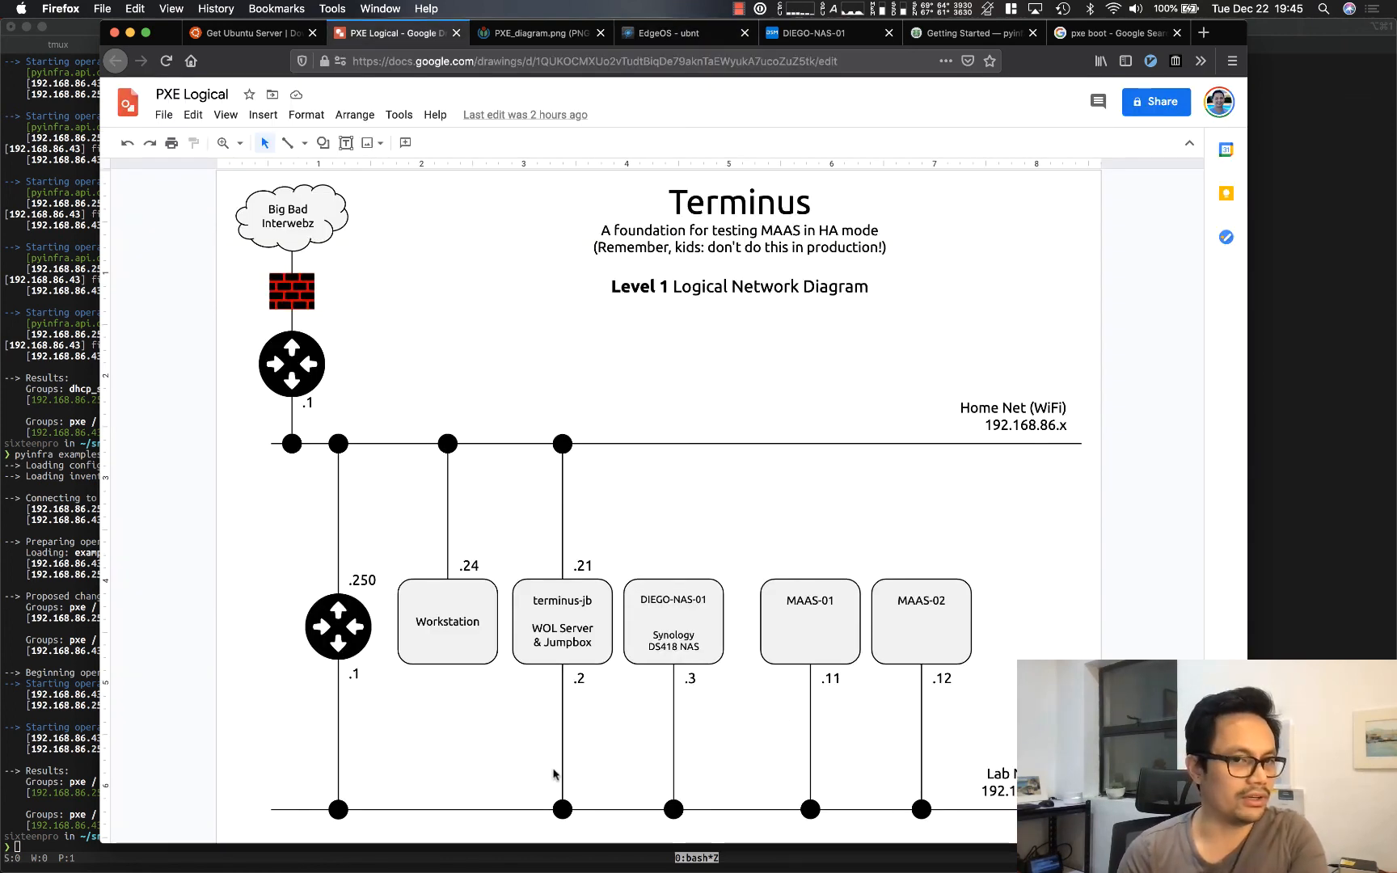
{"action": "mouse_move", "coordinate": [549, 767]}
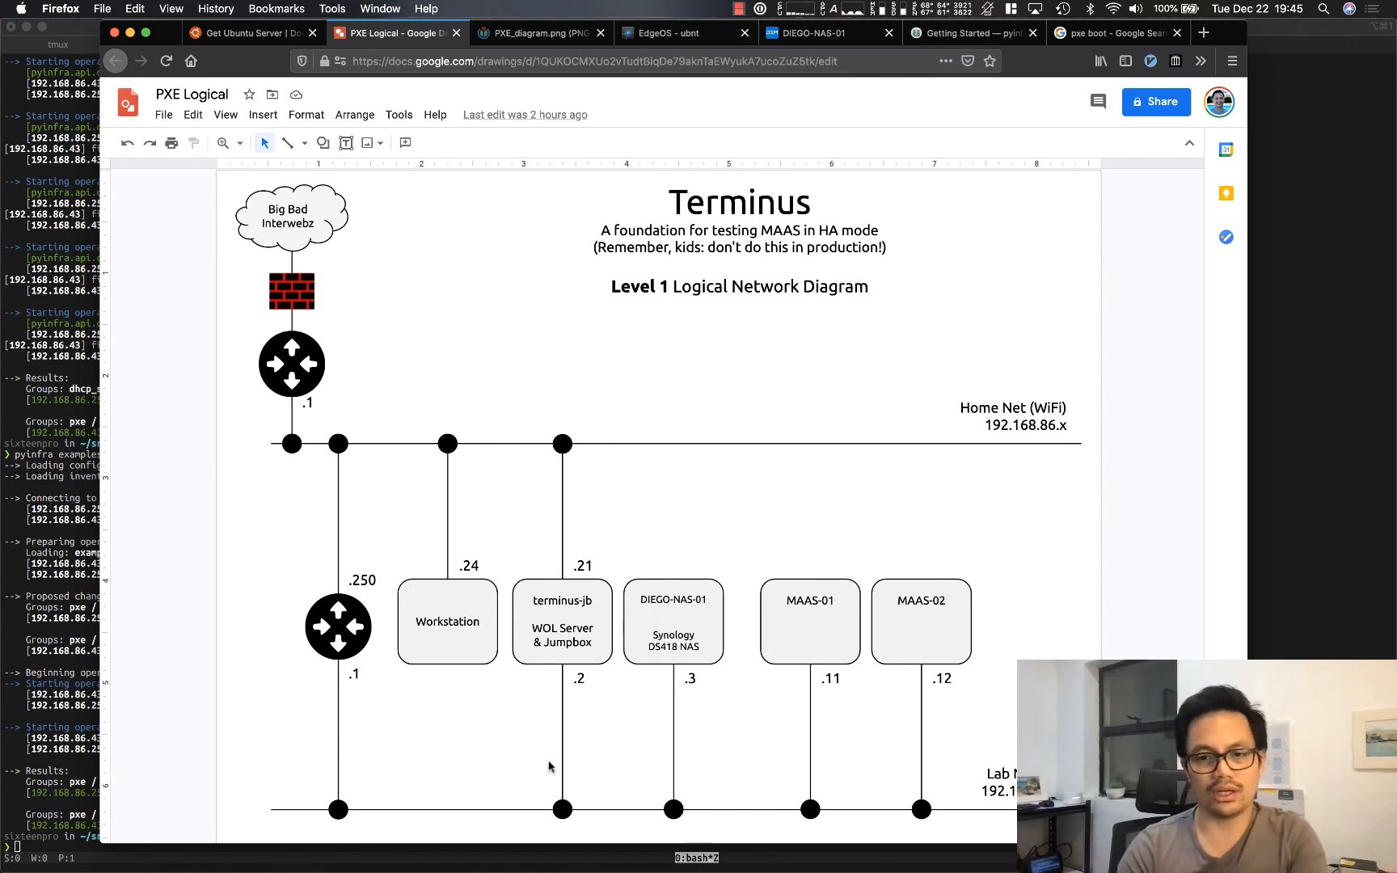
{"action": "mouse_move", "coordinate": [838, 633]}
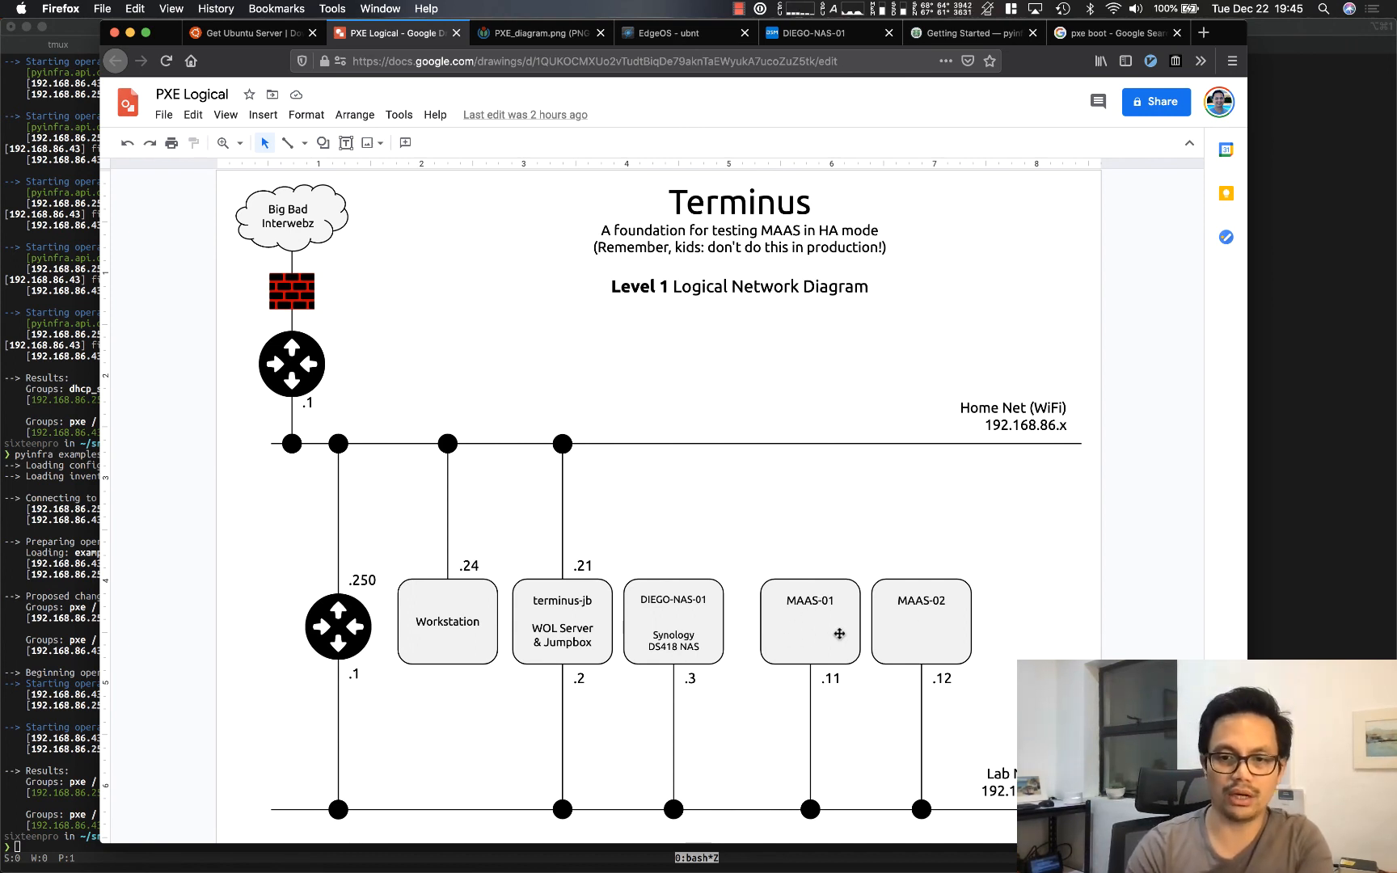
{"action": "mouse_move", "coordinate": [940, 640]}
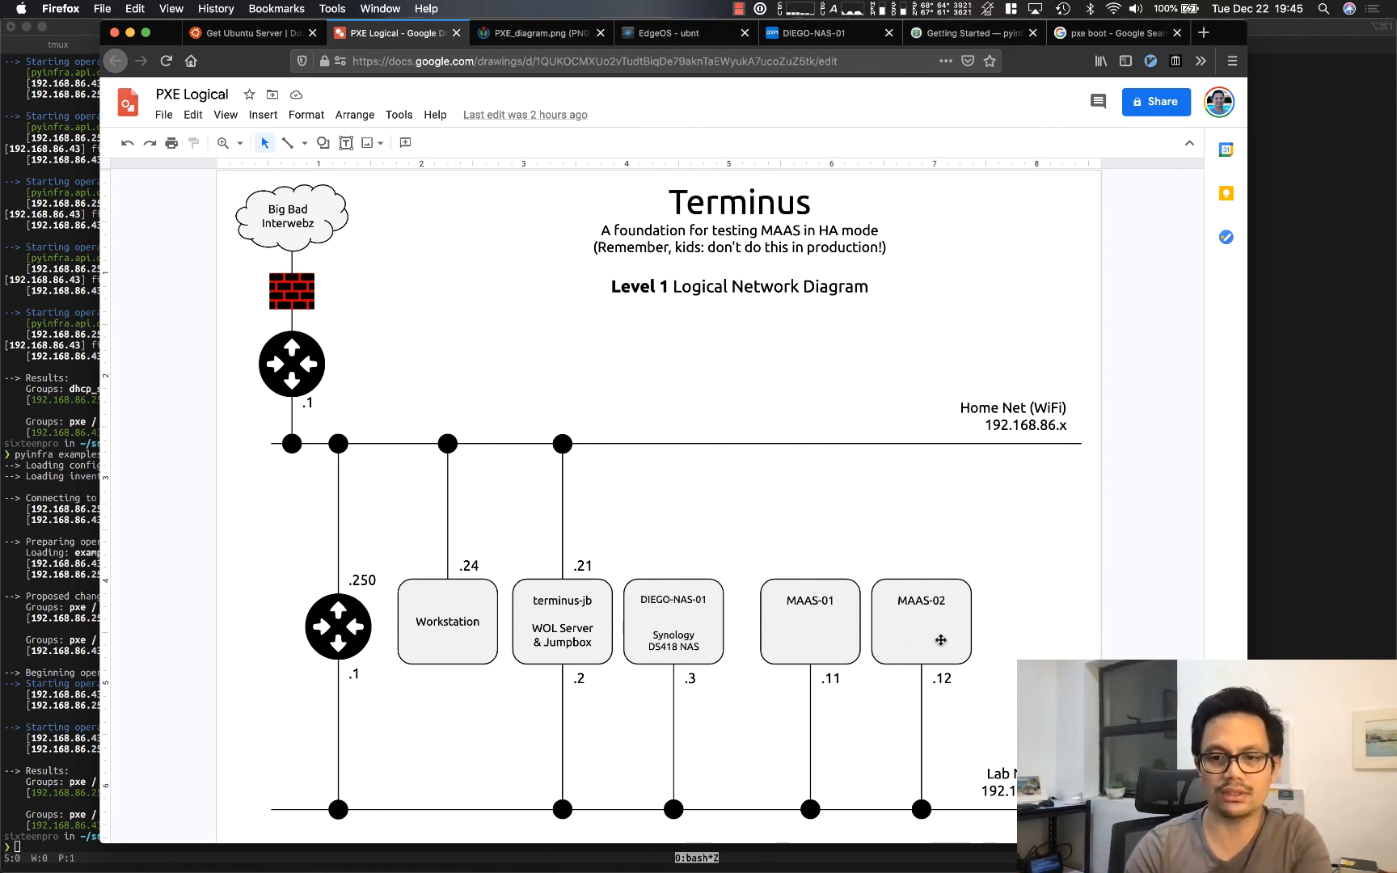
{"action": "mouse_move", "coordinate": [873, 629]}
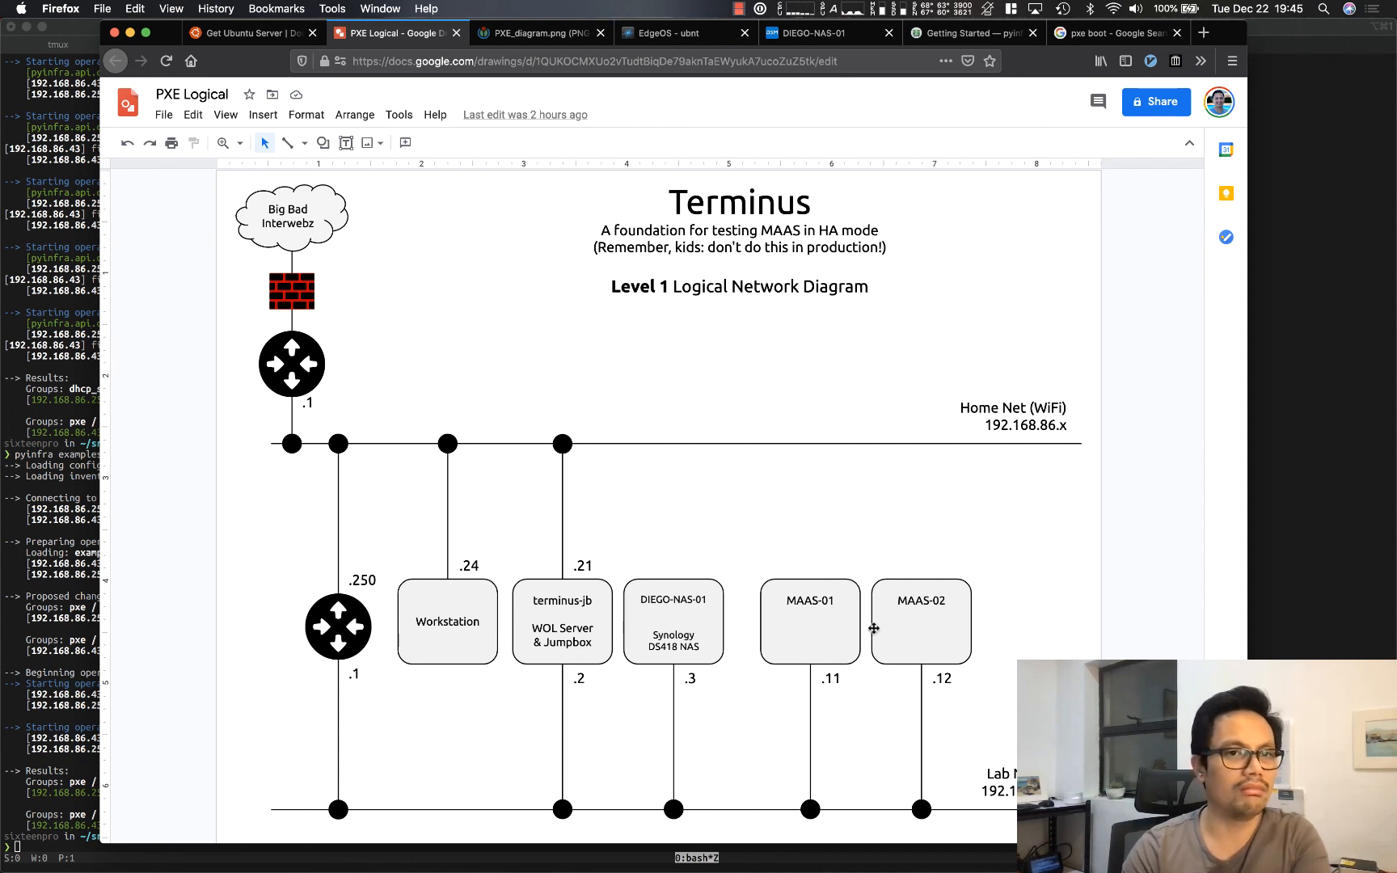
{"action": "mouse_move", "coordinate": [836, 568]}
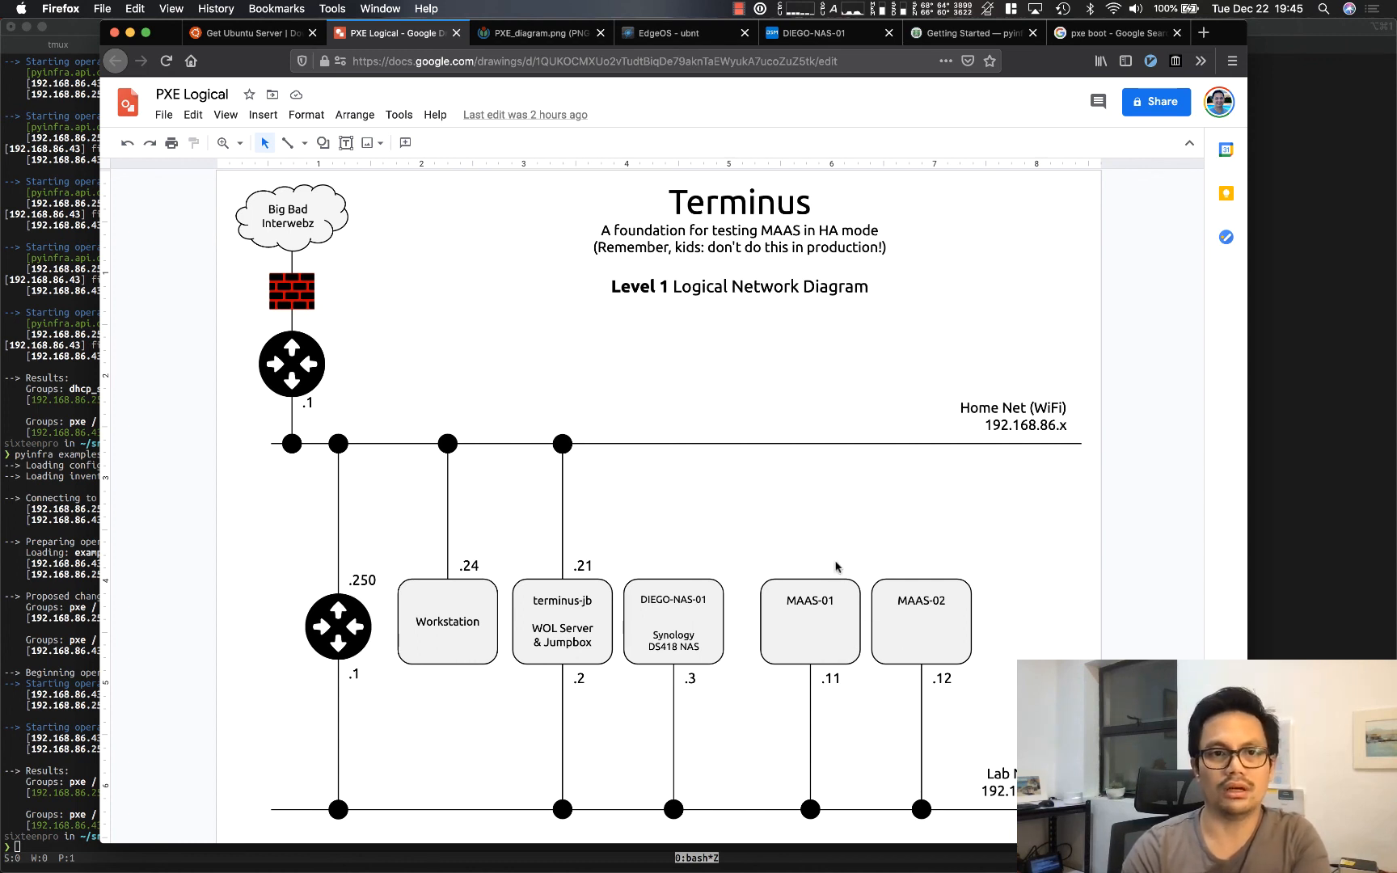
{"action": "mouse_move", "coordinate": [803, 531]}
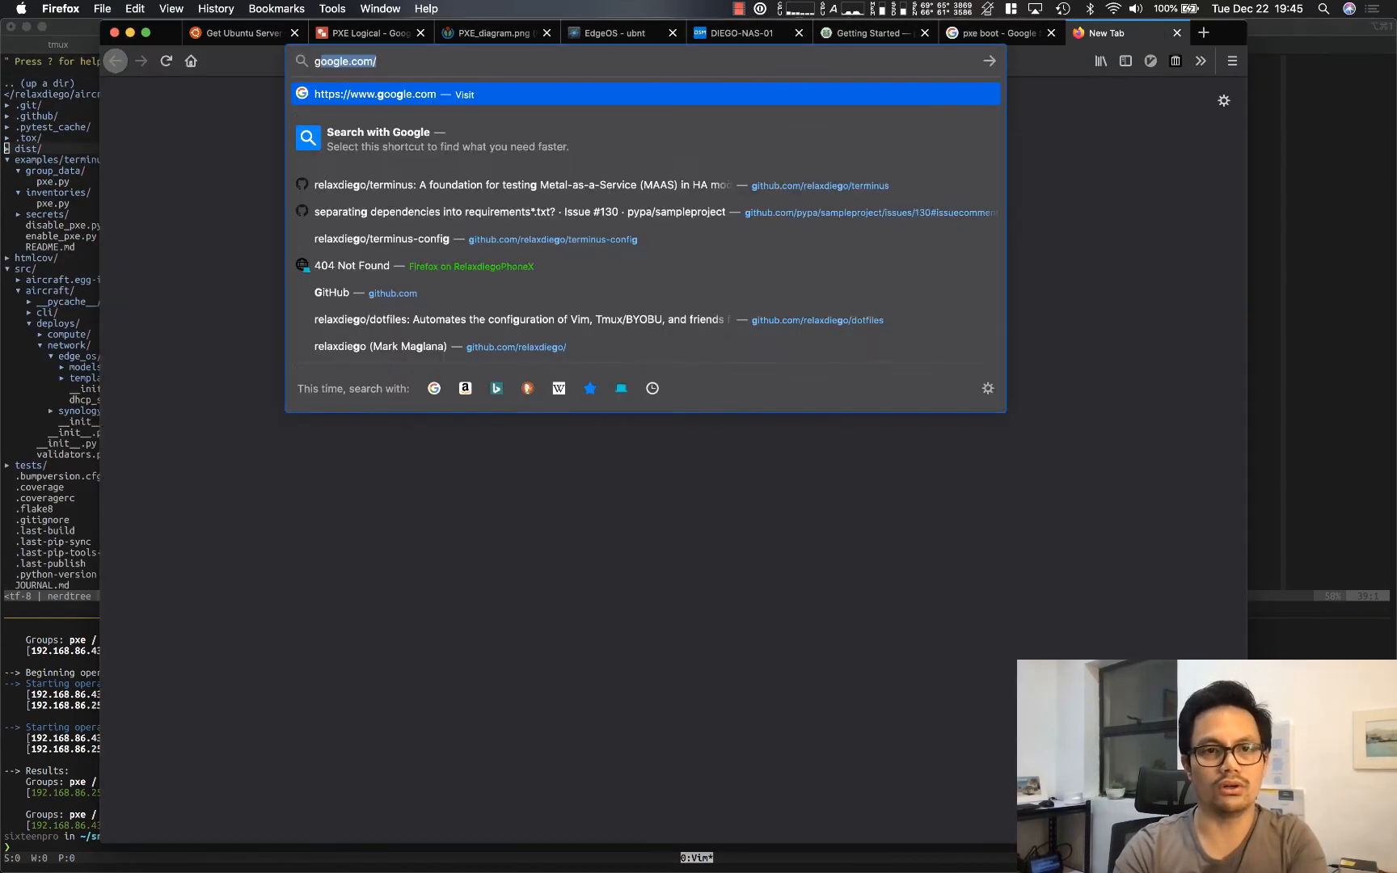
Step: Go to github.com and pick the relaxdiego/aircraft repository from the suggestions
{"action": "type", "text": "github.com/ a"}
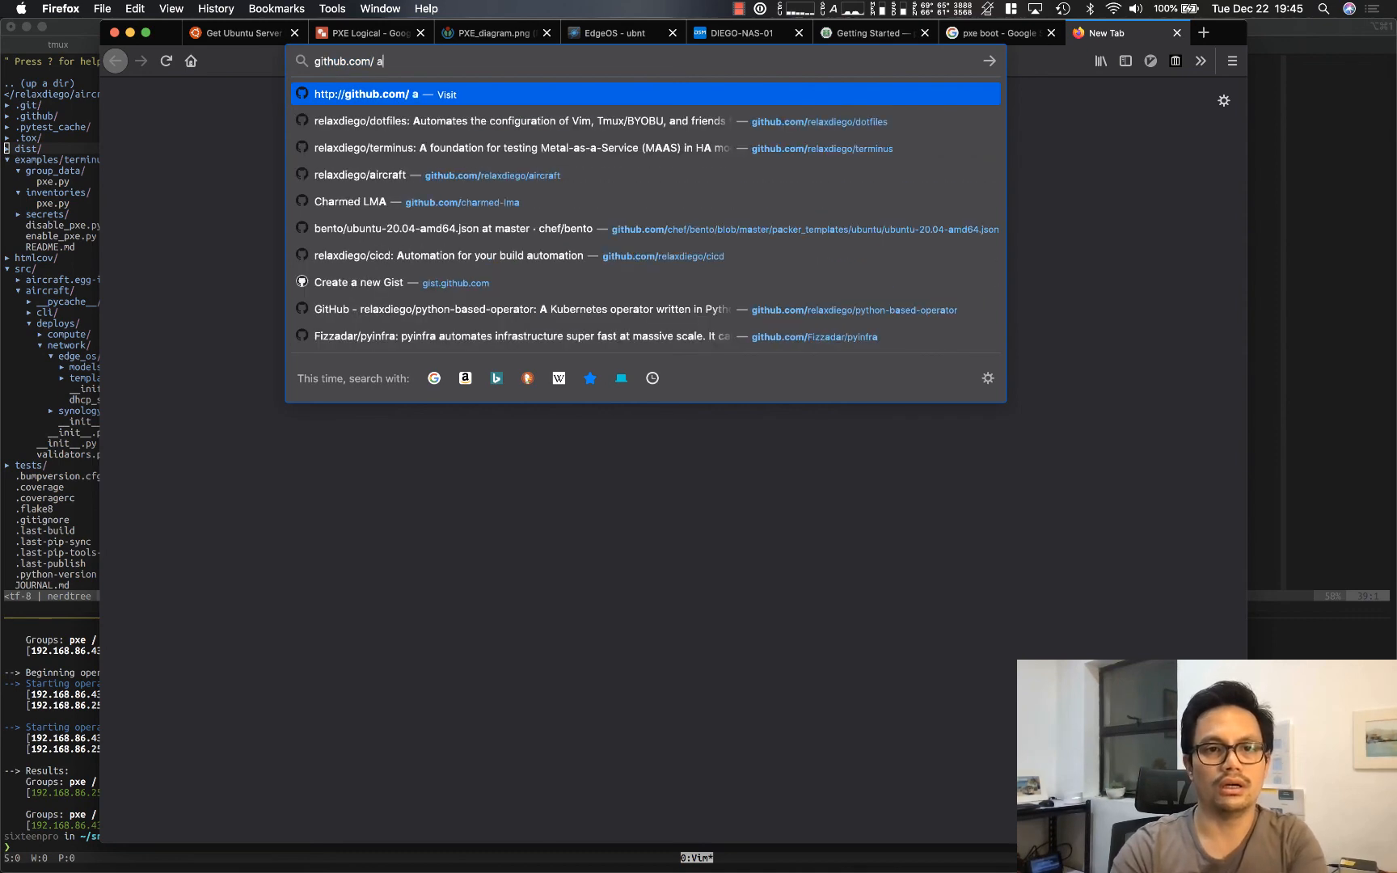
{"action": "left_click", "coordinate": [359, 174]}
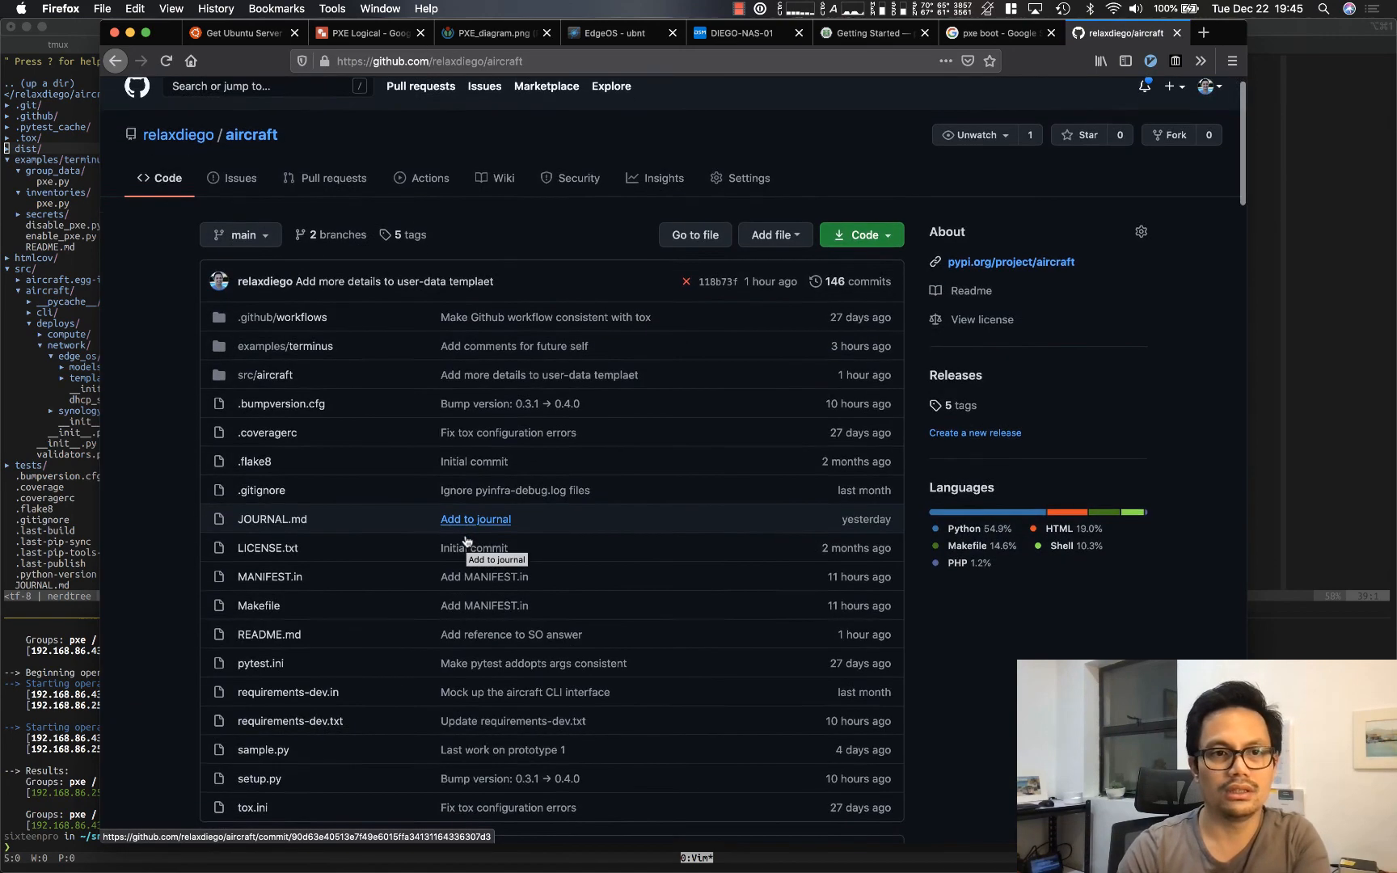
{"action": "scroll", "scroll_direction": "down", "scroll_amount": 3}
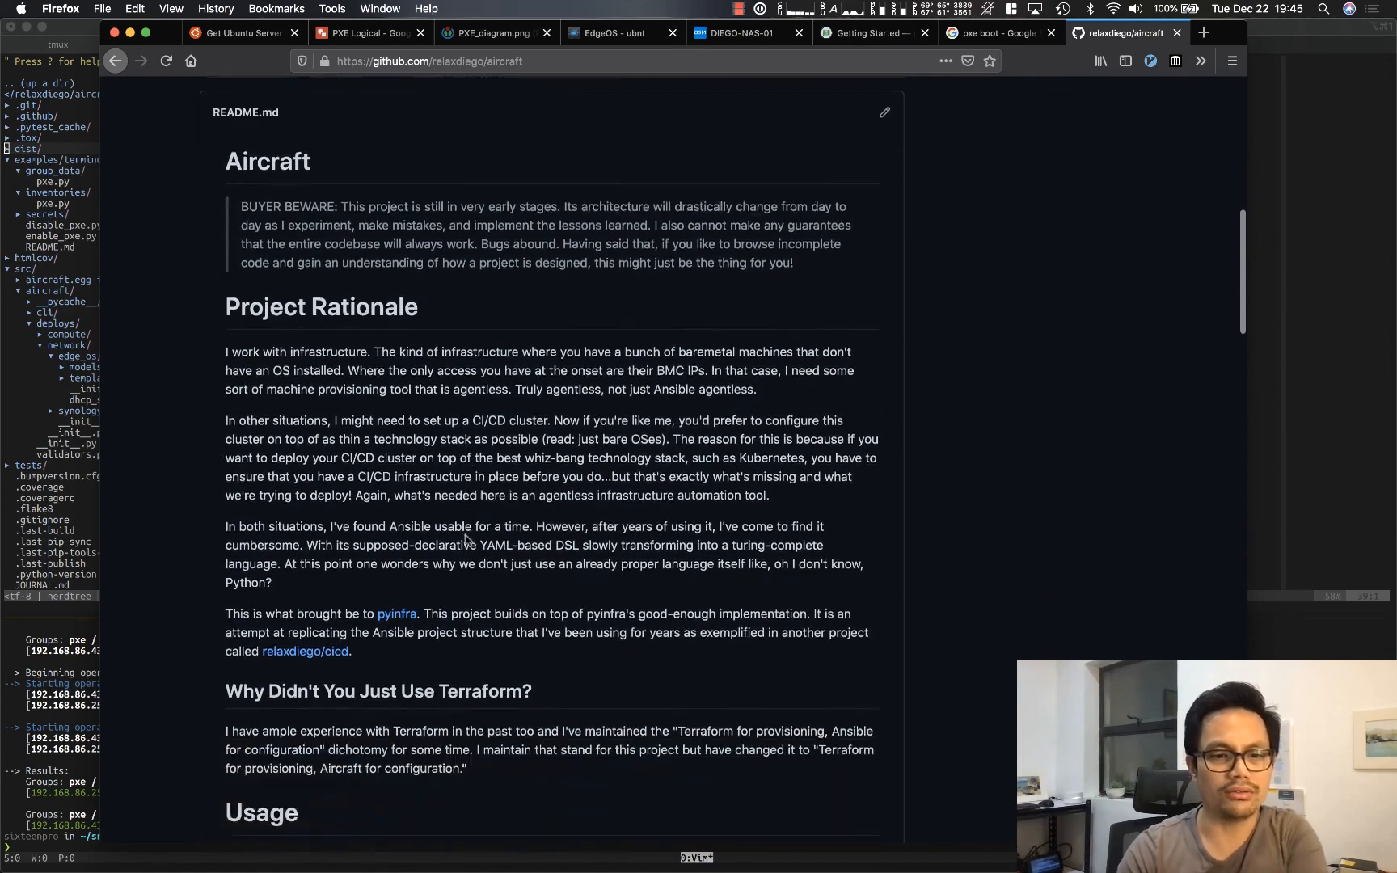
{"action": "scroll", "scroll_direction": "down", "scroll_amount": 3}
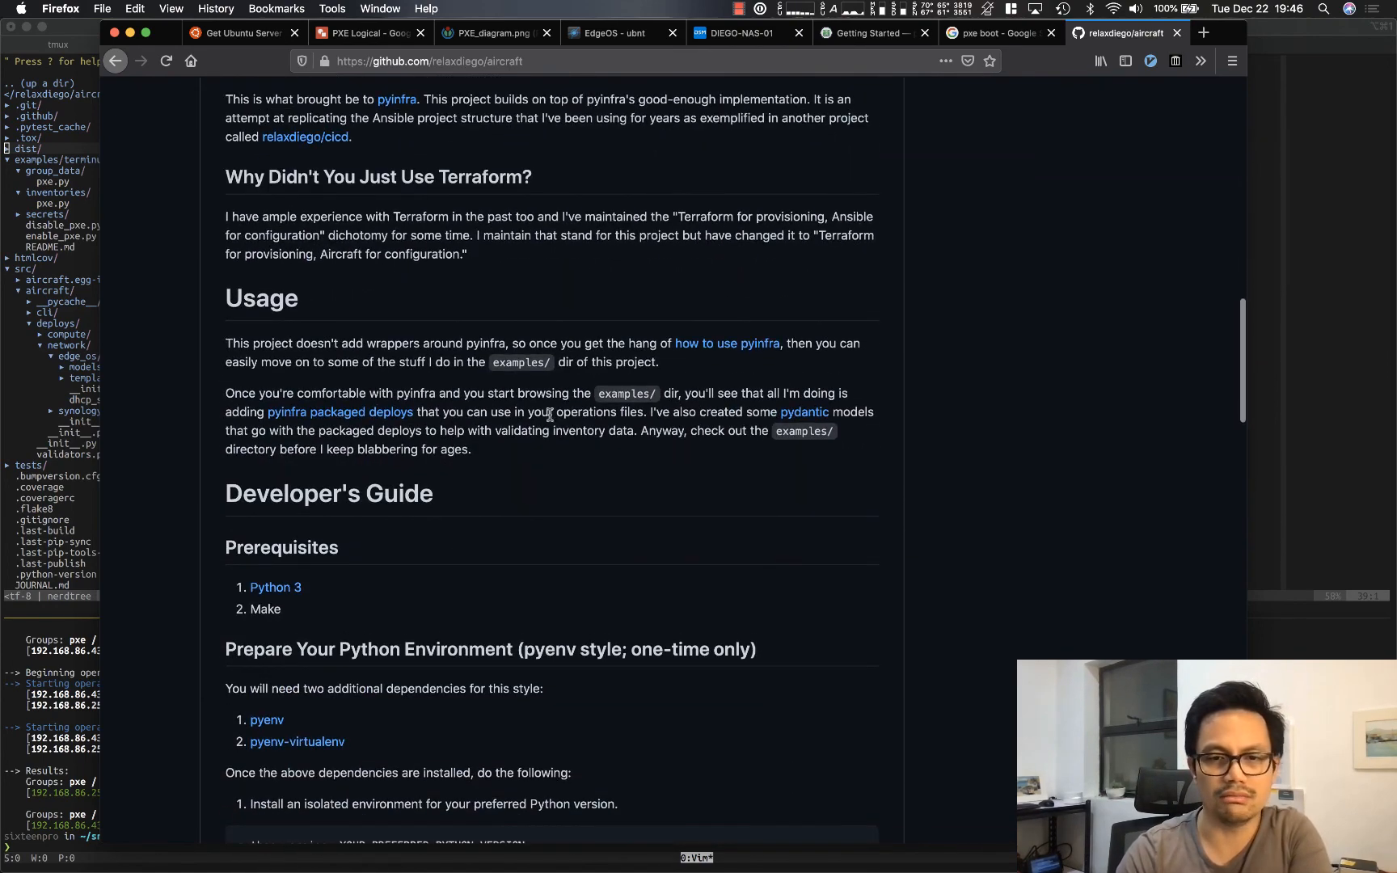
{"action": "mouse_move", "coordinate": [392, 385]}
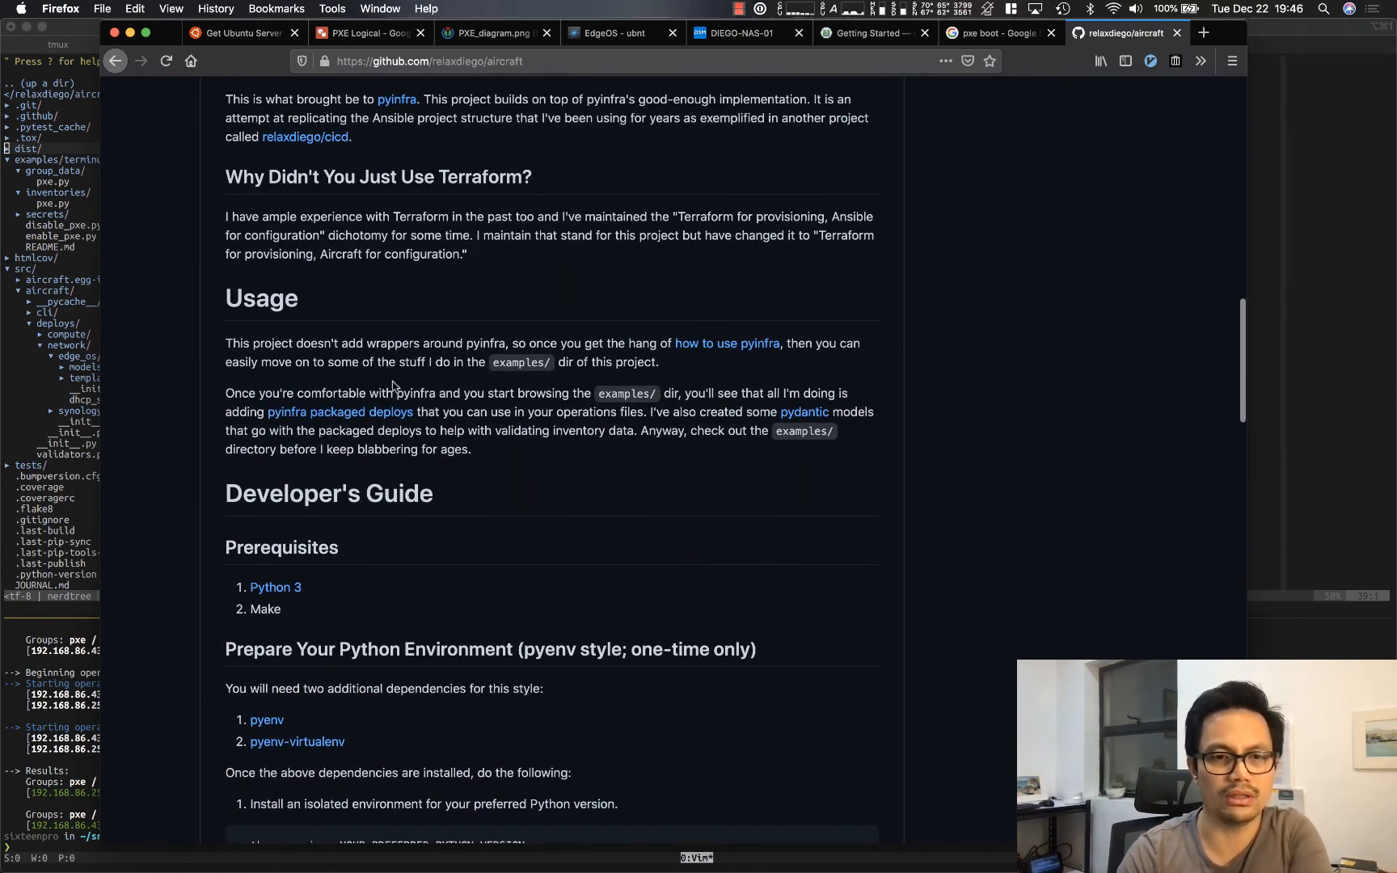
{"action": "scroll", "scroll_direction": "down", "scroll_amount": 3}
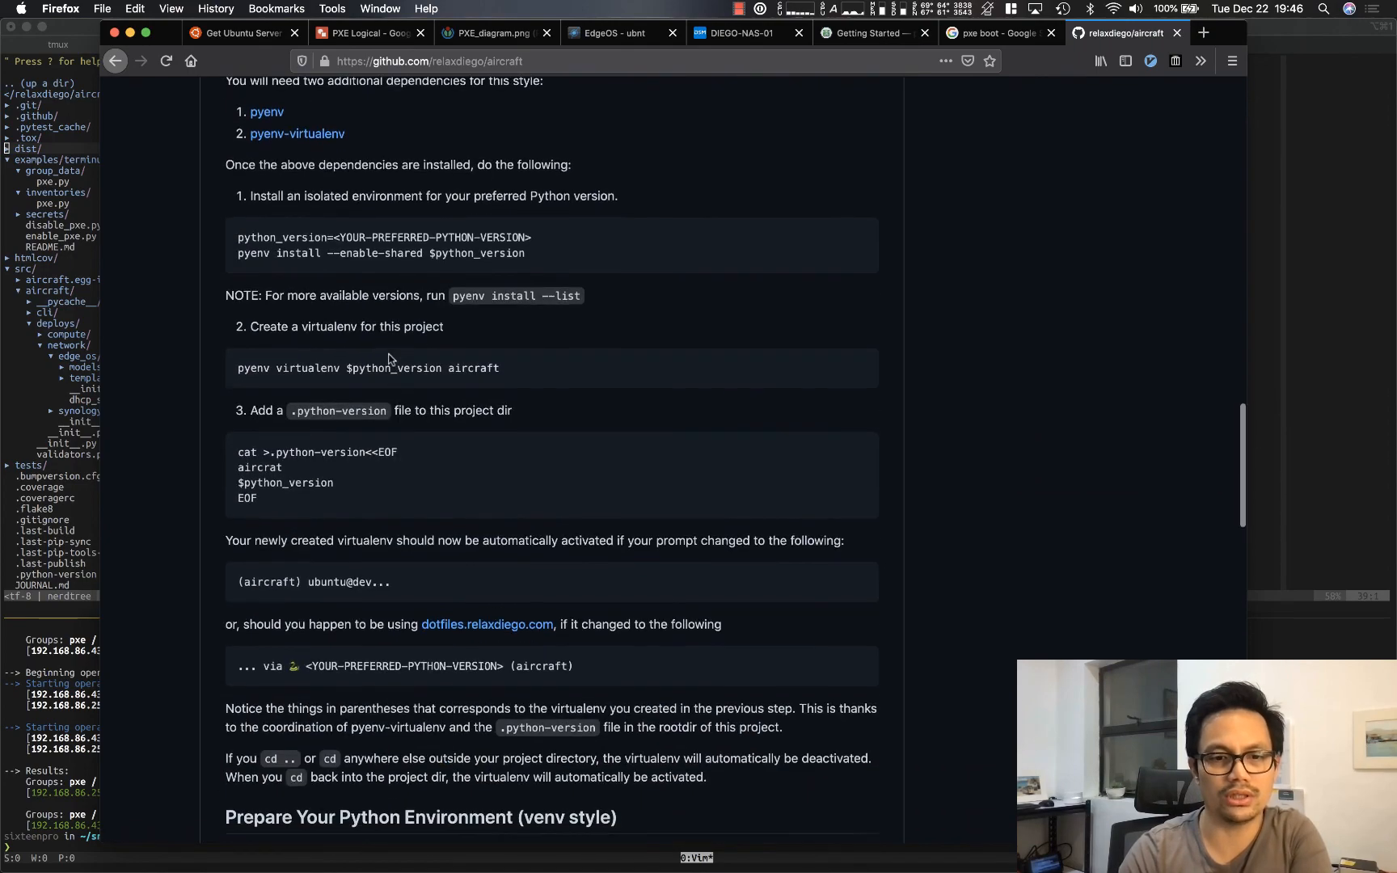
{"action": "scroll", "scroll_direction": "up", "scroll_amount": 3}
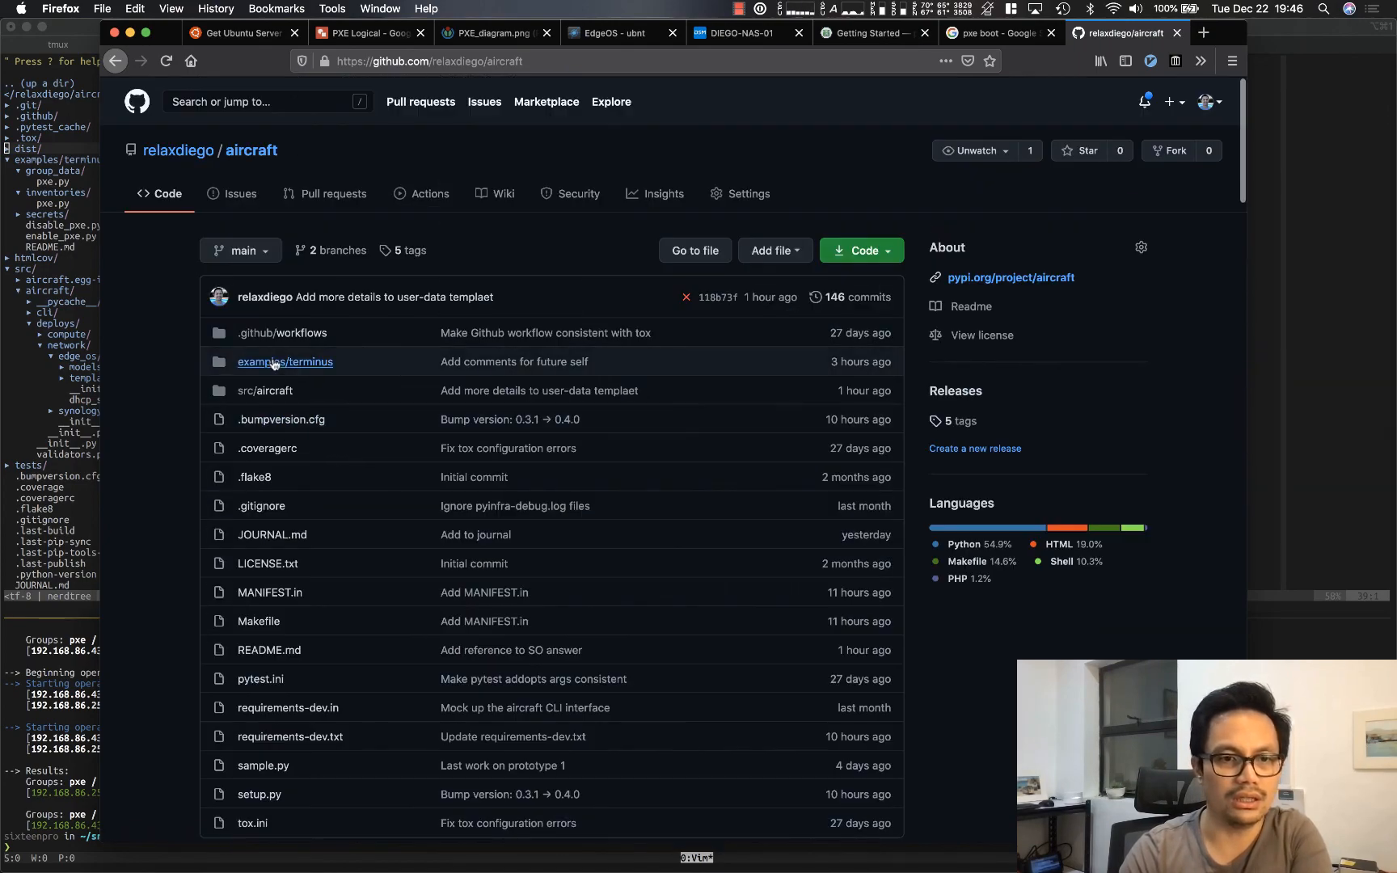
{"action": "left_click", "coordinate": [285, 361]}
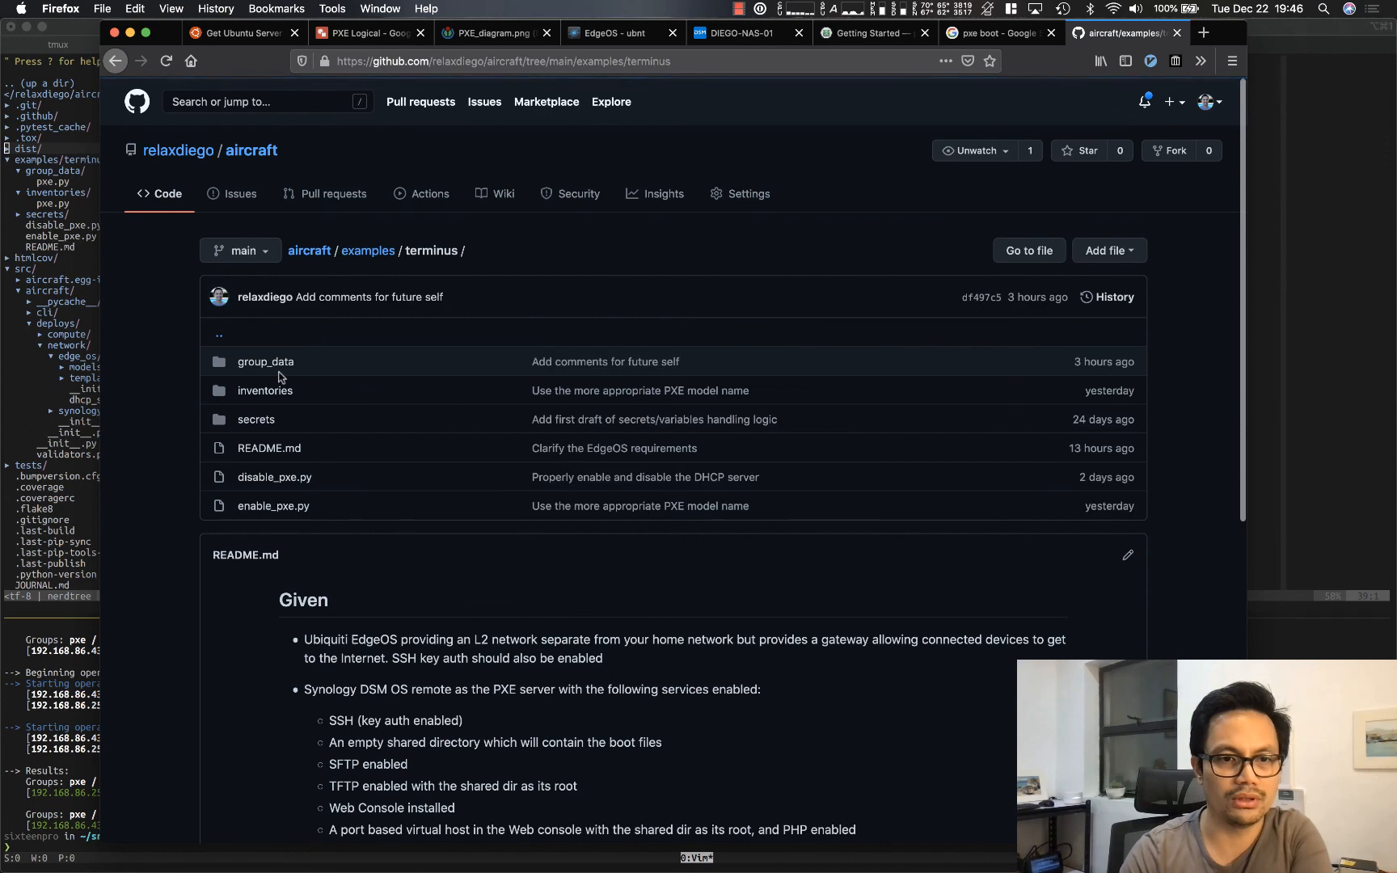
{"action": "mouse_move", "coordinate": [264, 390]}
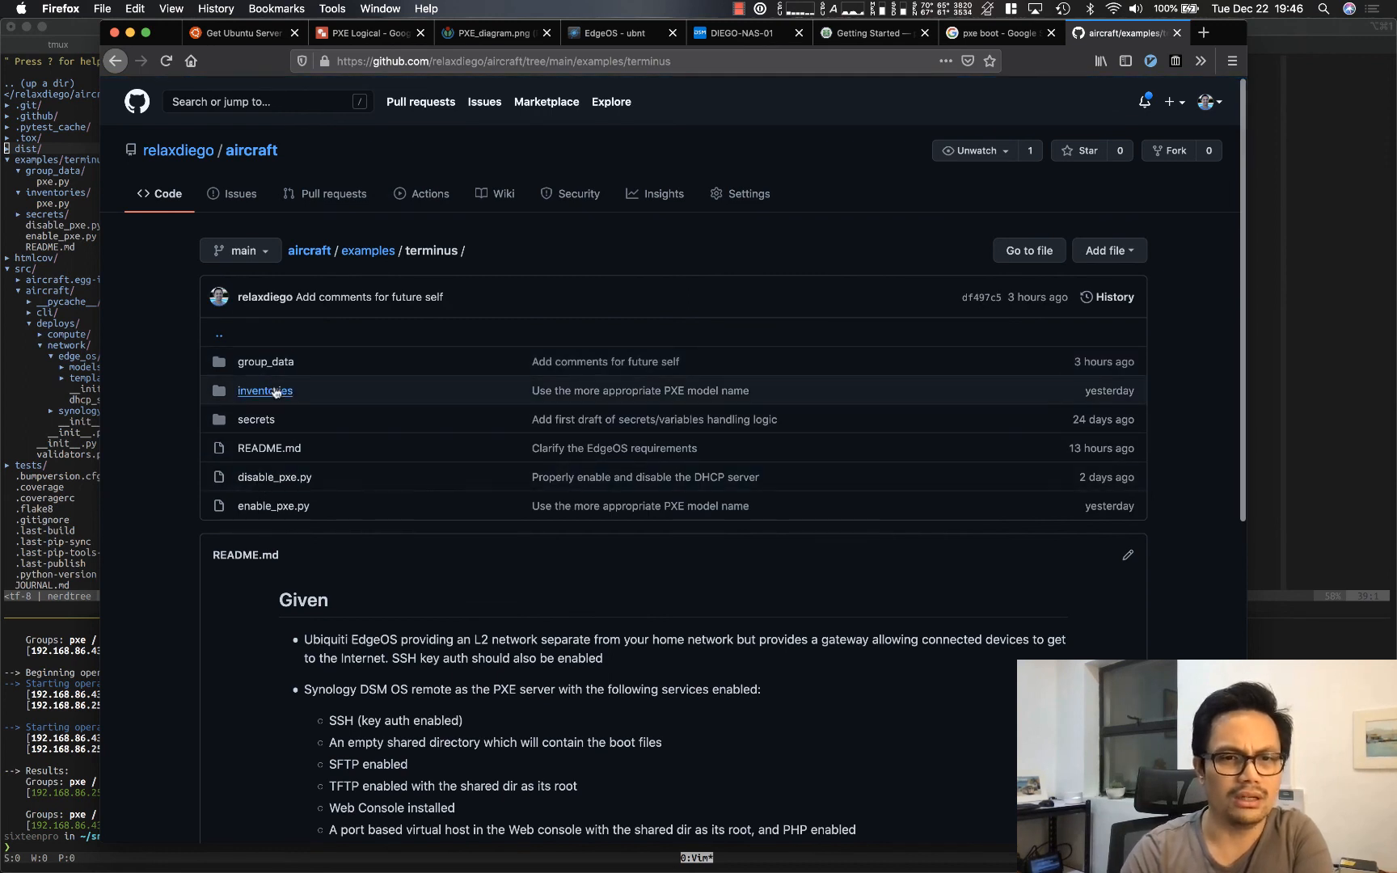
{"action": "mouse_move", "coordinate": [265, 391]}
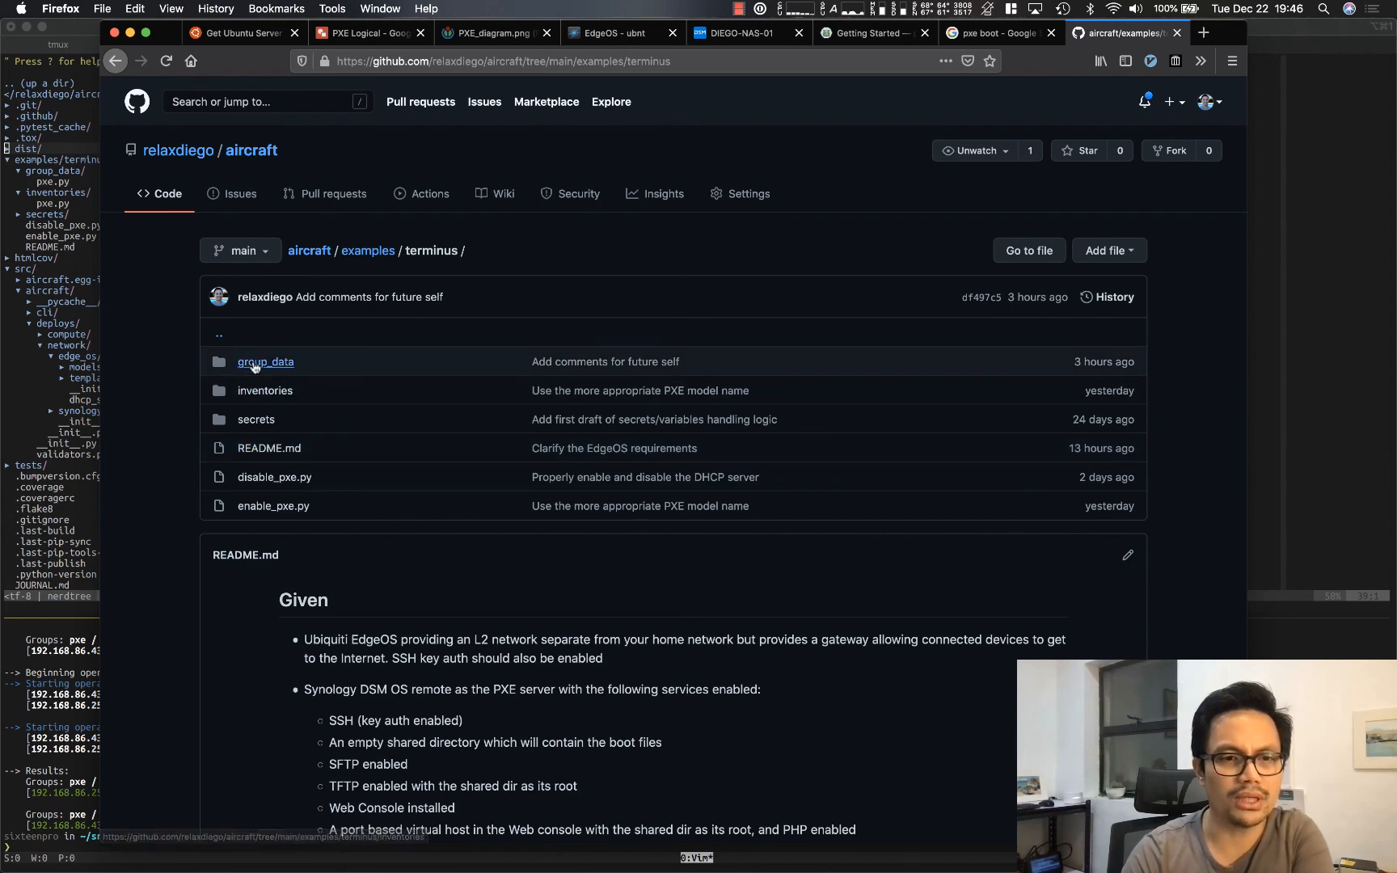
{"action": "mouse_move", "coordinate": [265, 361]}
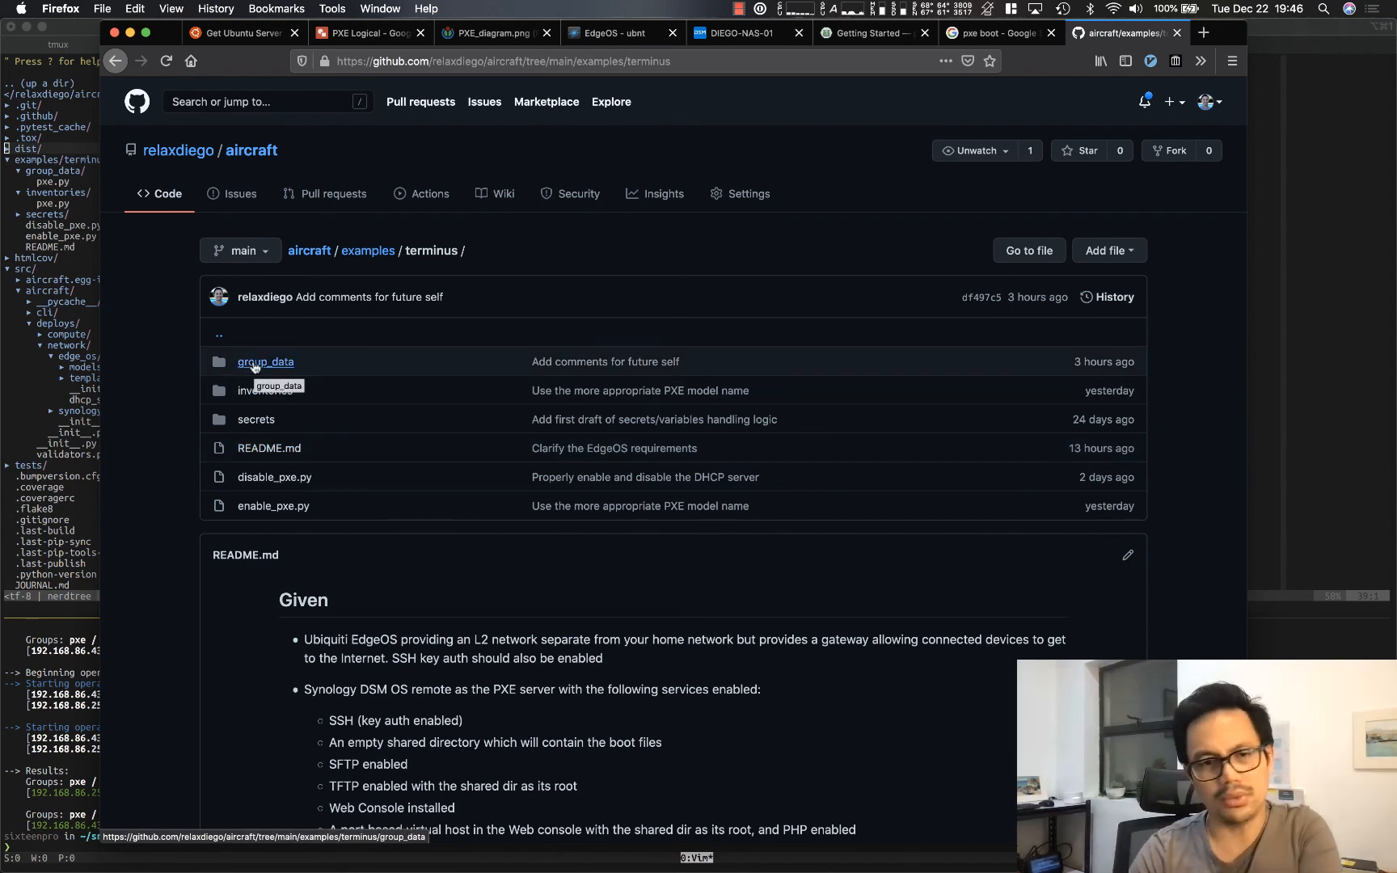
{"action": "left_click", "coordinate": [265, 361]}
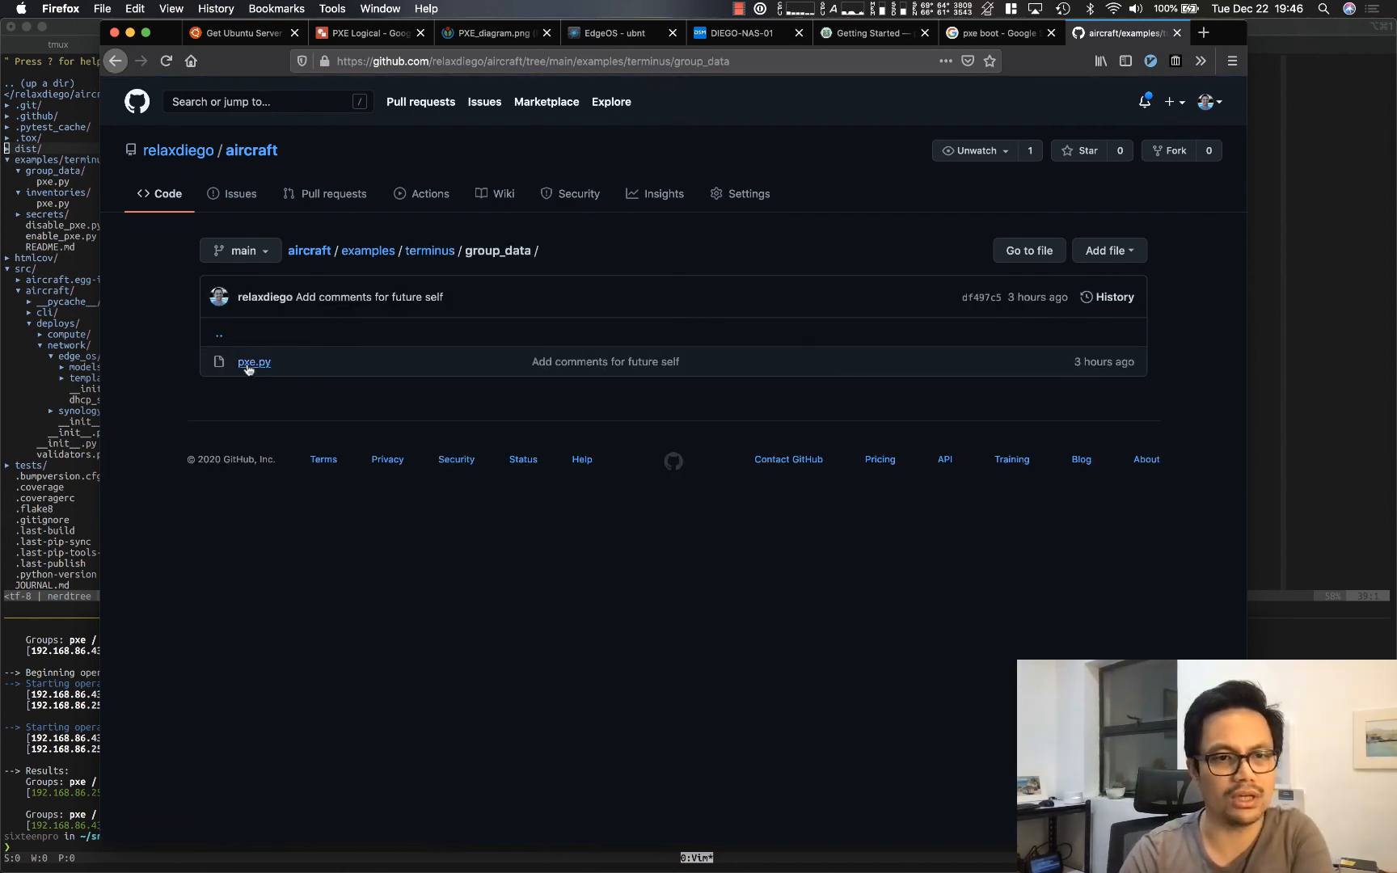
{"action": "mouse_move", "coordinate": [311, 417]}
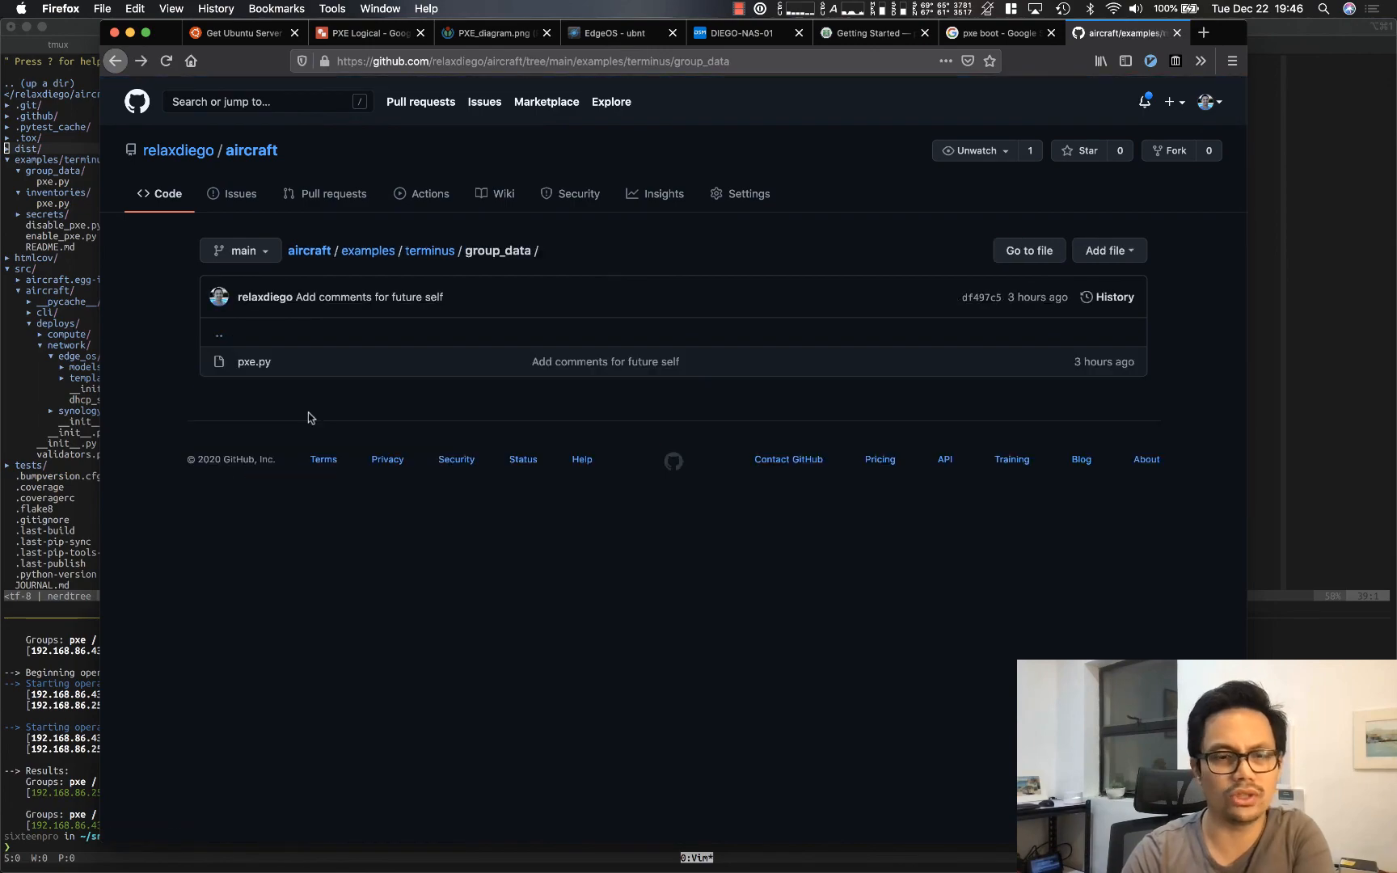
{"action": "left_click", "coordinate": [250, 150]}
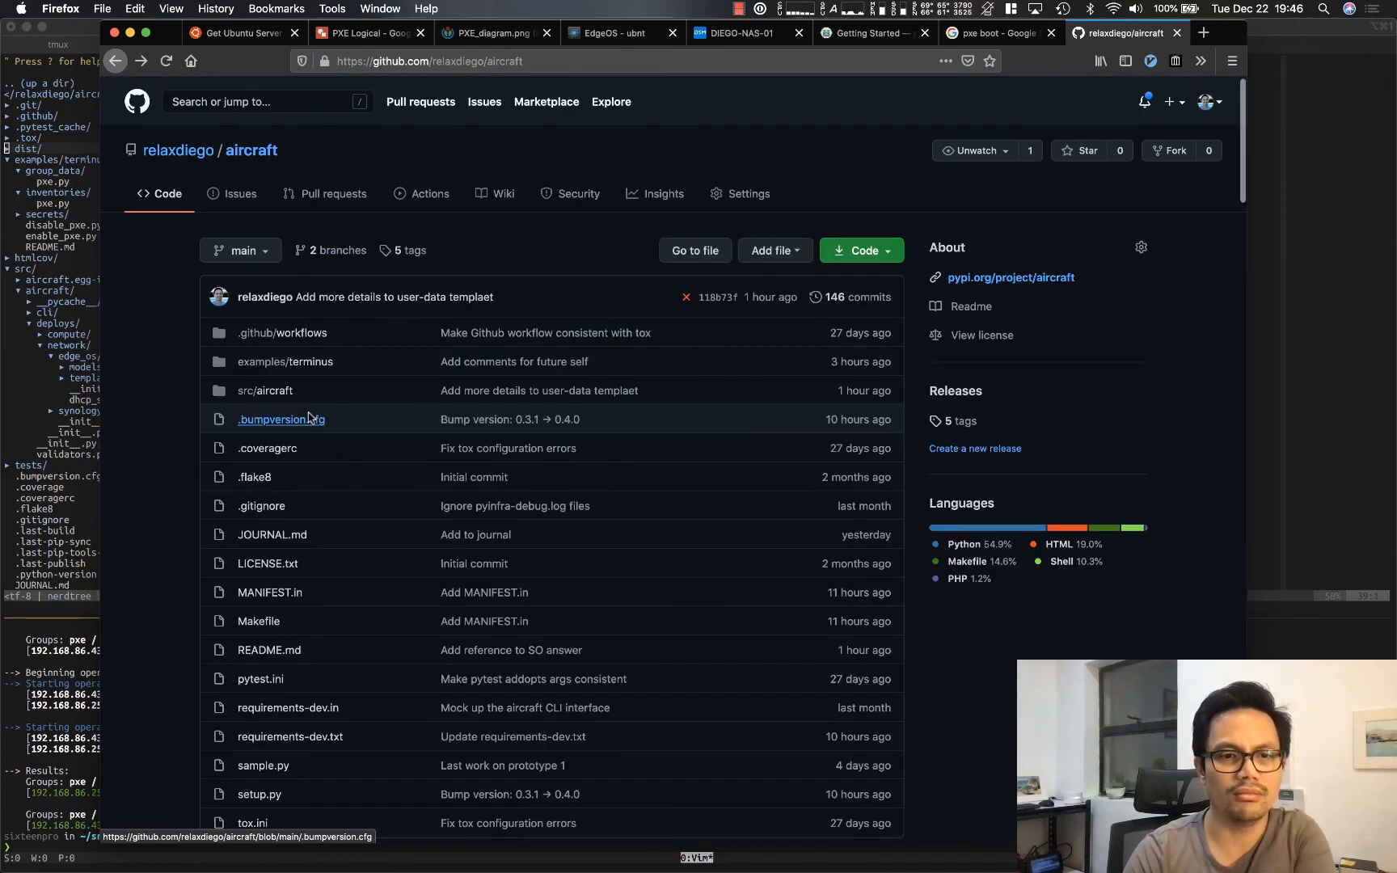
{"action": "scroll", "scroll_direction": "down", "scroll_amount": 3}
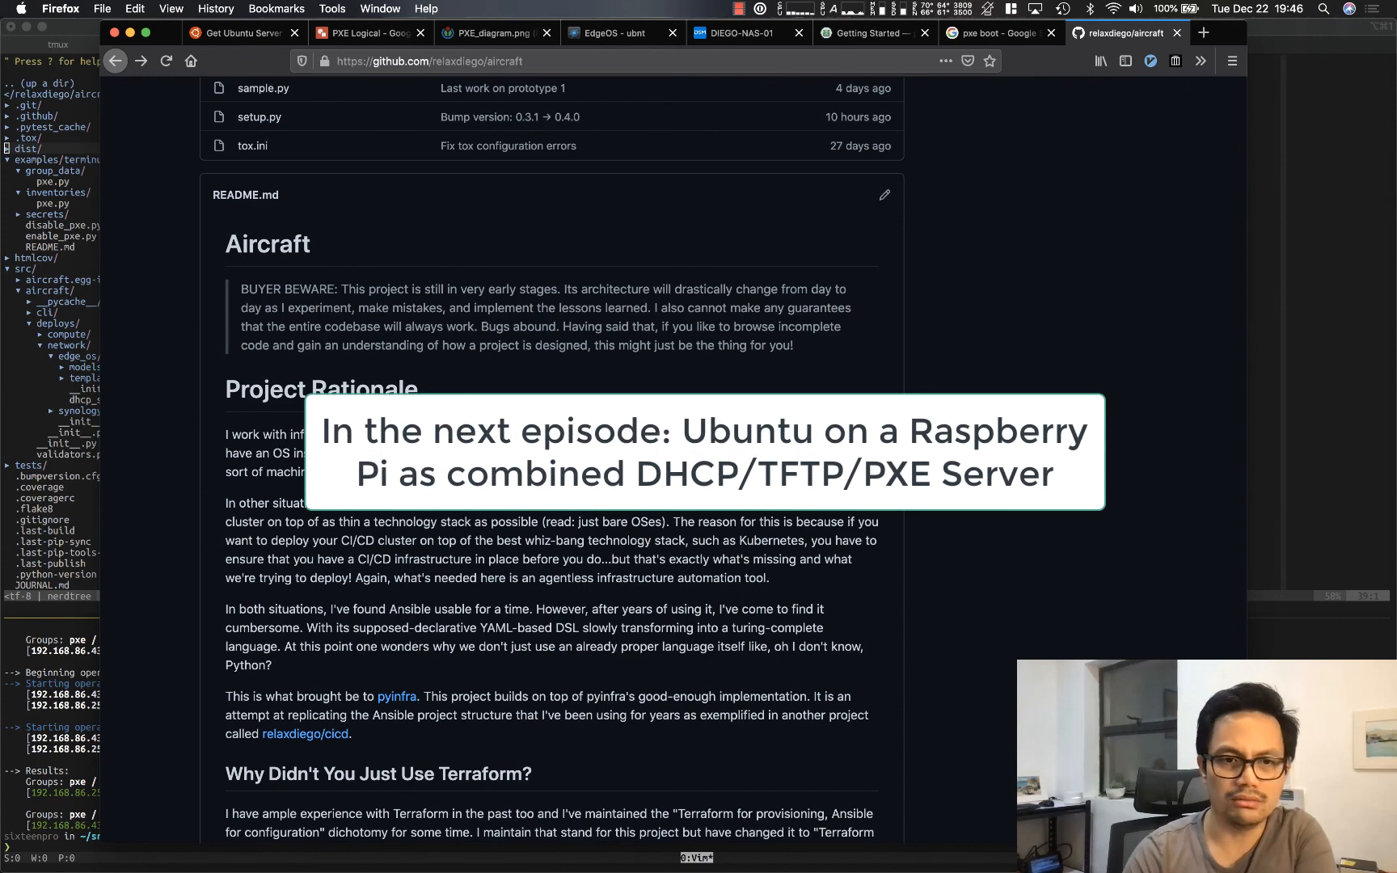
{"action": "scroll", "scroll_direction": "up", "scroll_amount": 3}
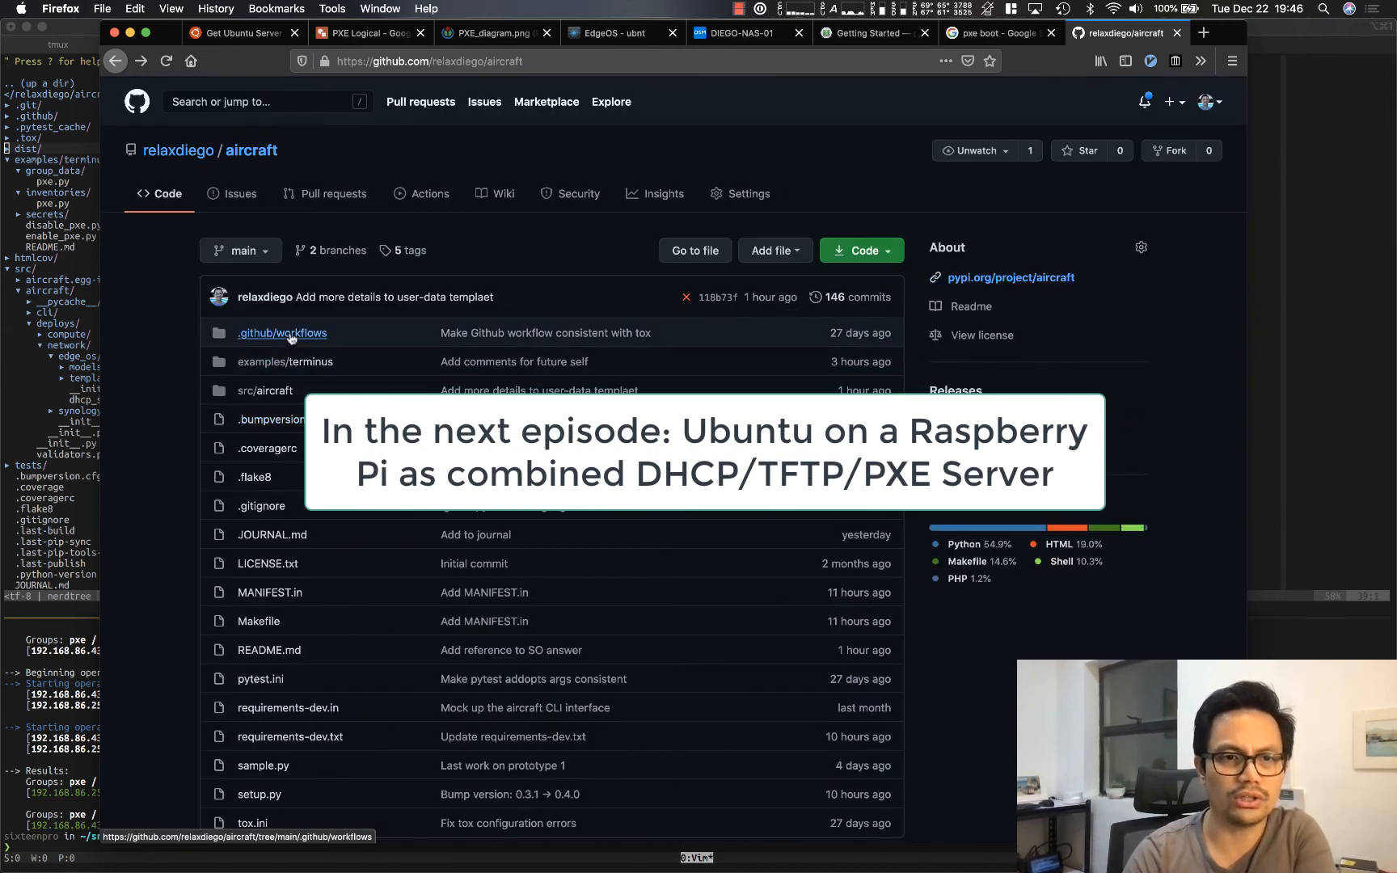
{"action": "mouse_move", "coordinate": [279, 314]}
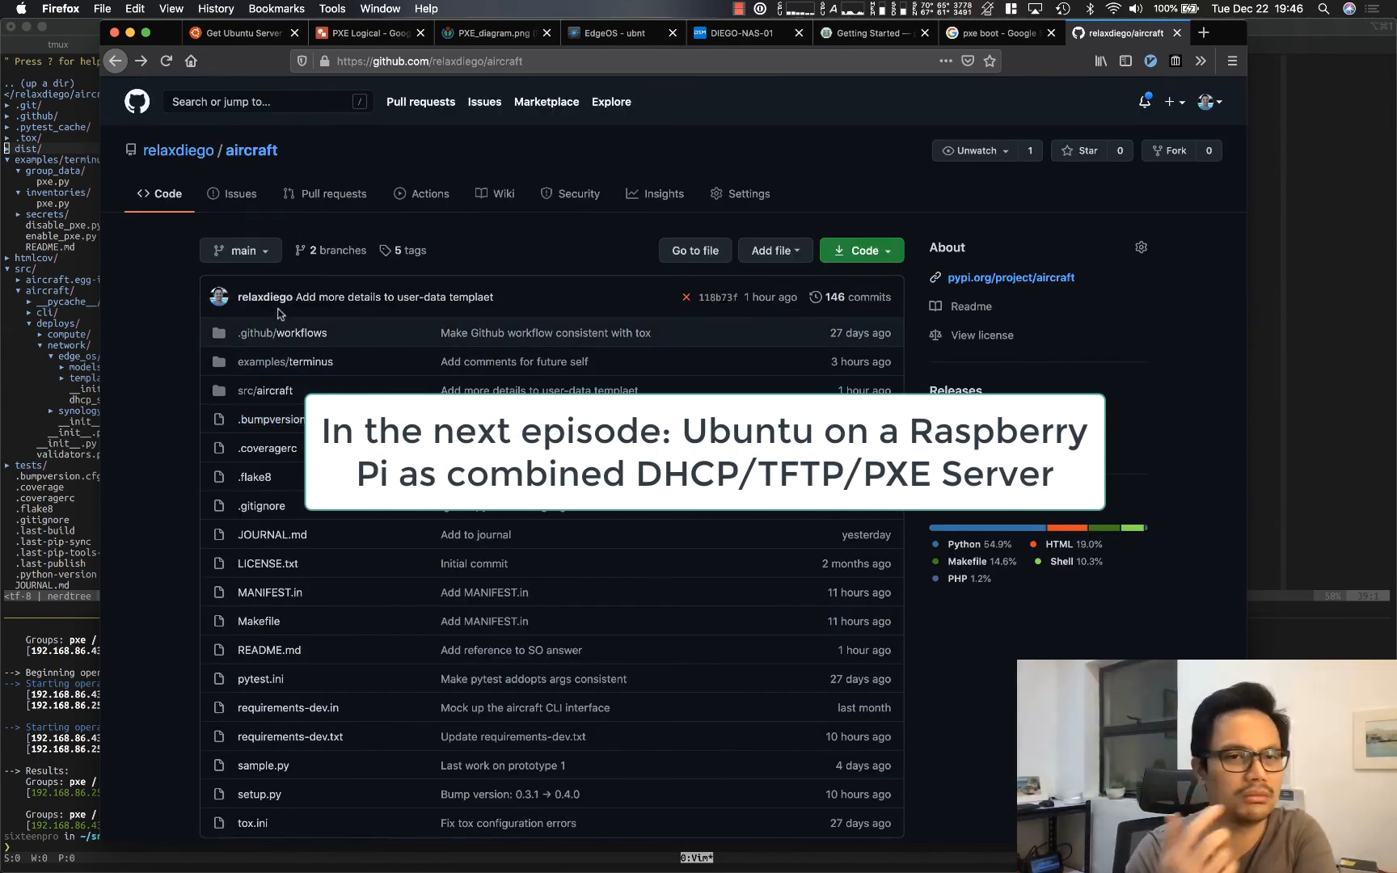